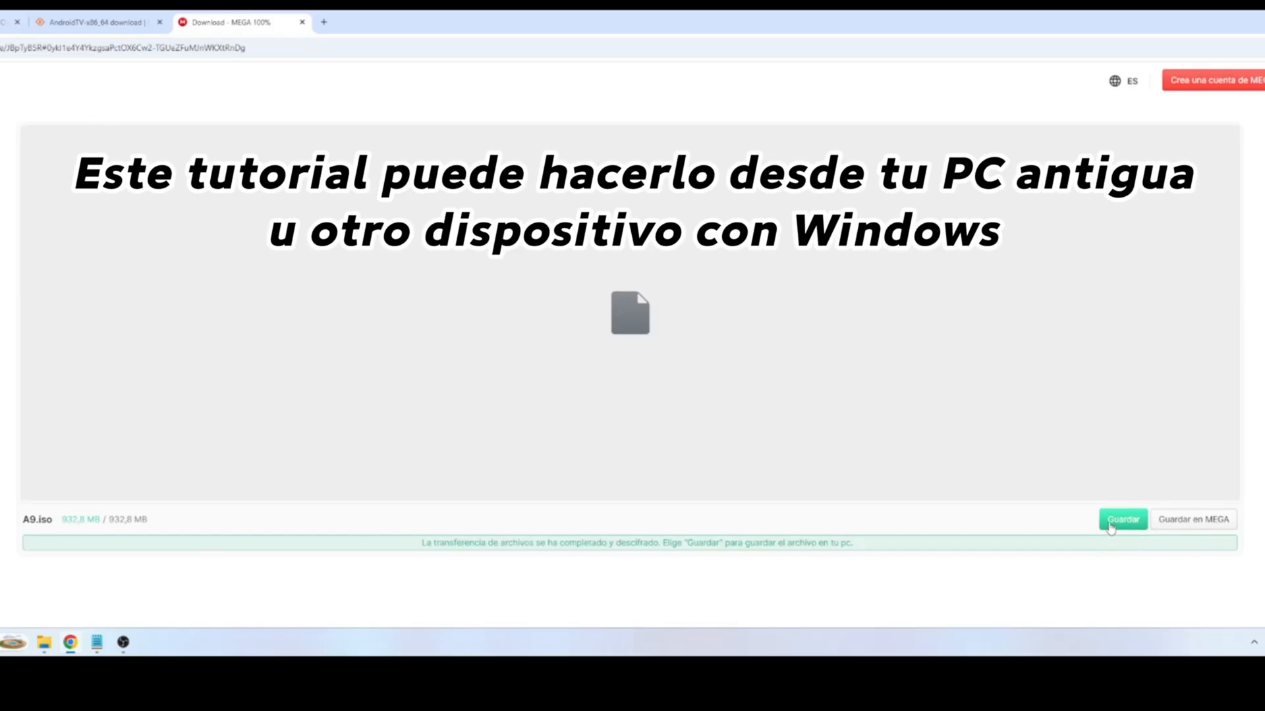
Save the downloaded A9.iso from MEGA into the Downloads folder.
{"action": "left_click", "coordinate": [1122, 519]}
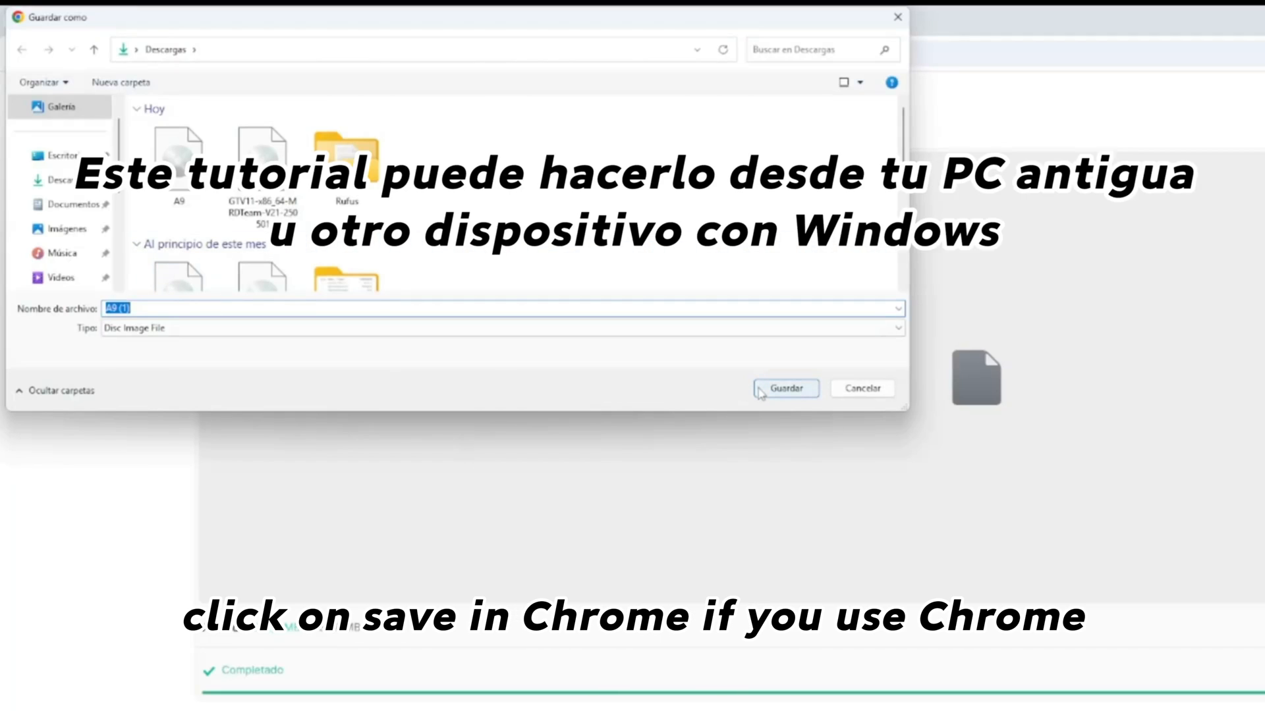
{"action": "left_click", "coordinate": [784, 387]}
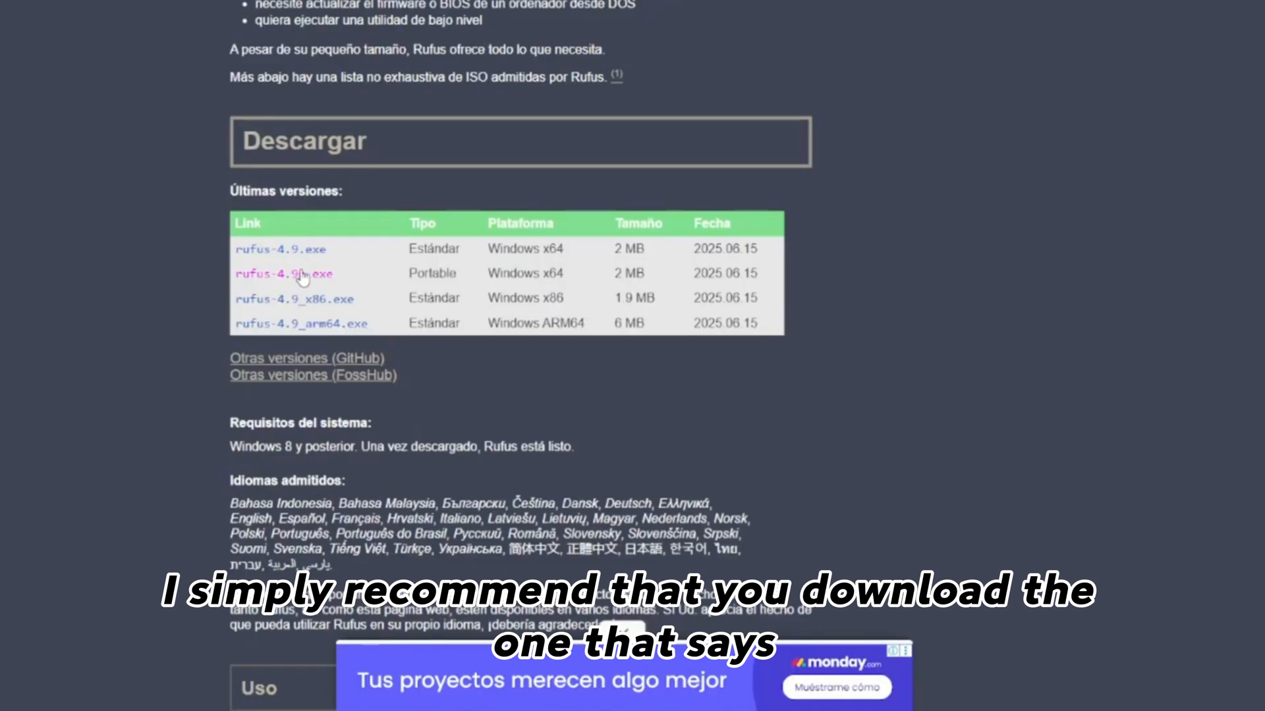
Download the portable rufus-4.9p.exe build and save it to Downloads.
{"action": "left_click", "coordinate": [283, 274]}
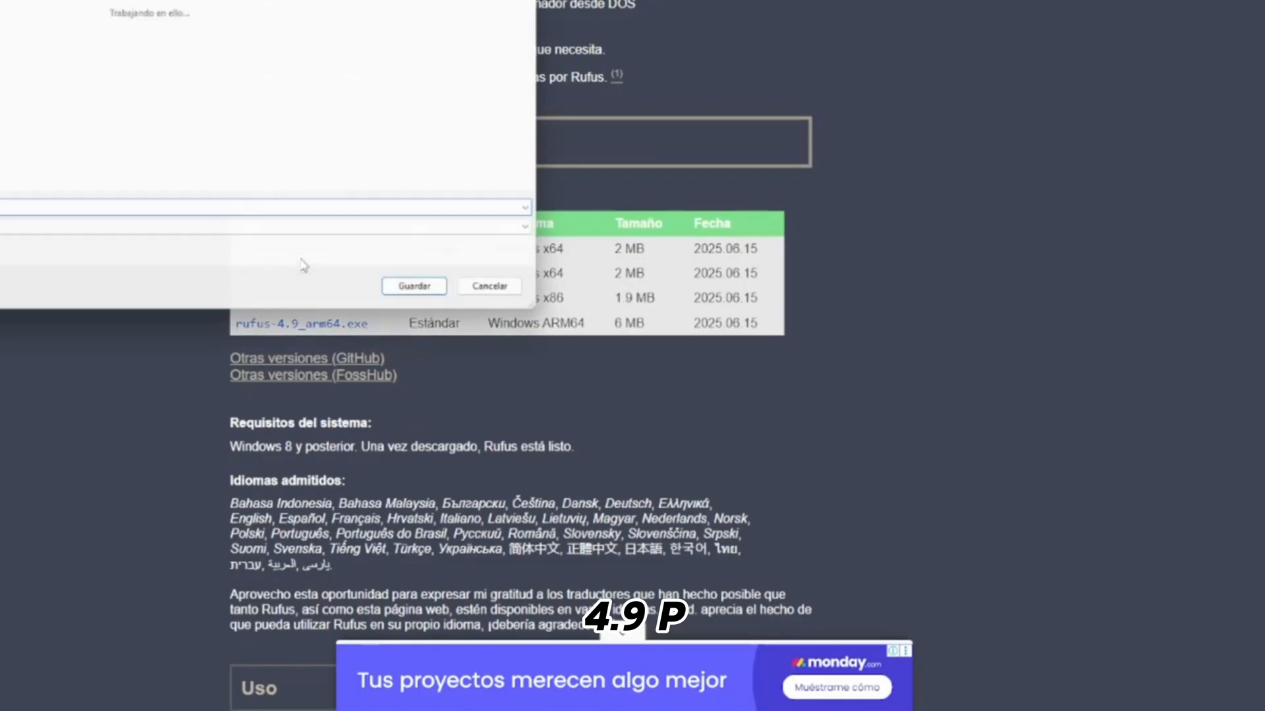
{"action": "left_click", "coordinate": [412, 285]}
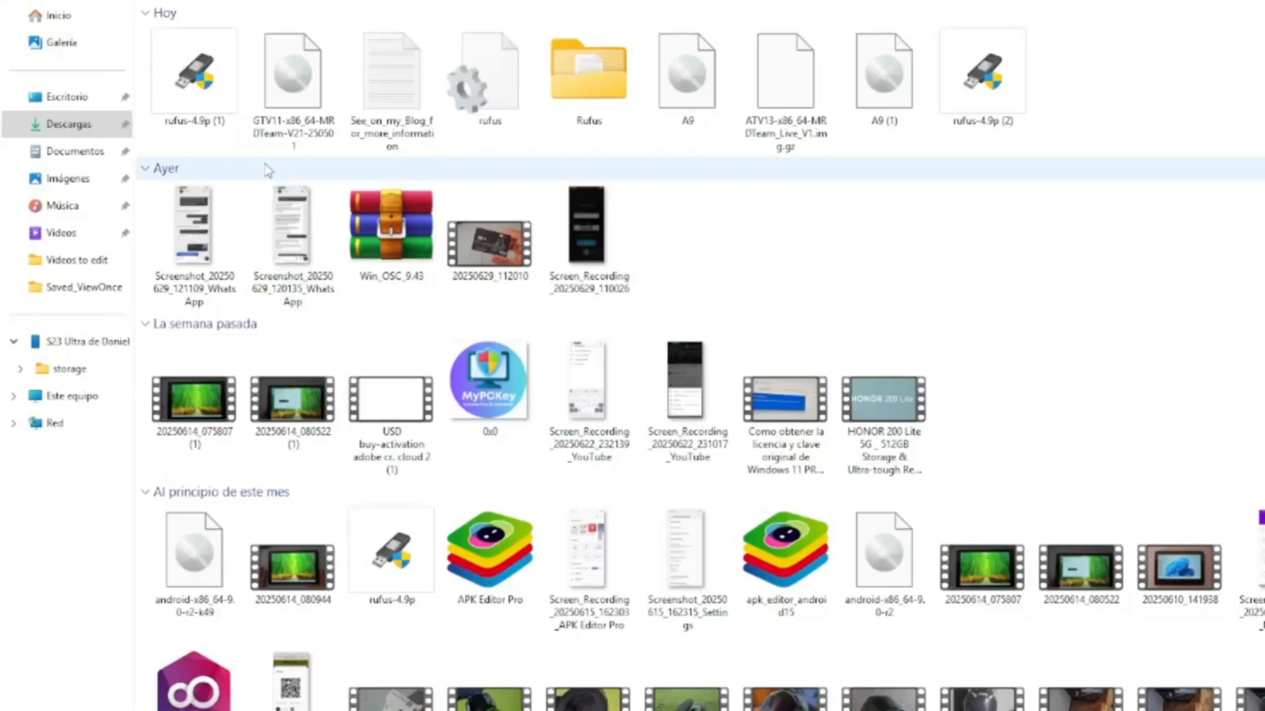
Run rufus-4.9p (1) from Downloads as administrator.
{"action": "left_click", "coordinate": [192, 72]}
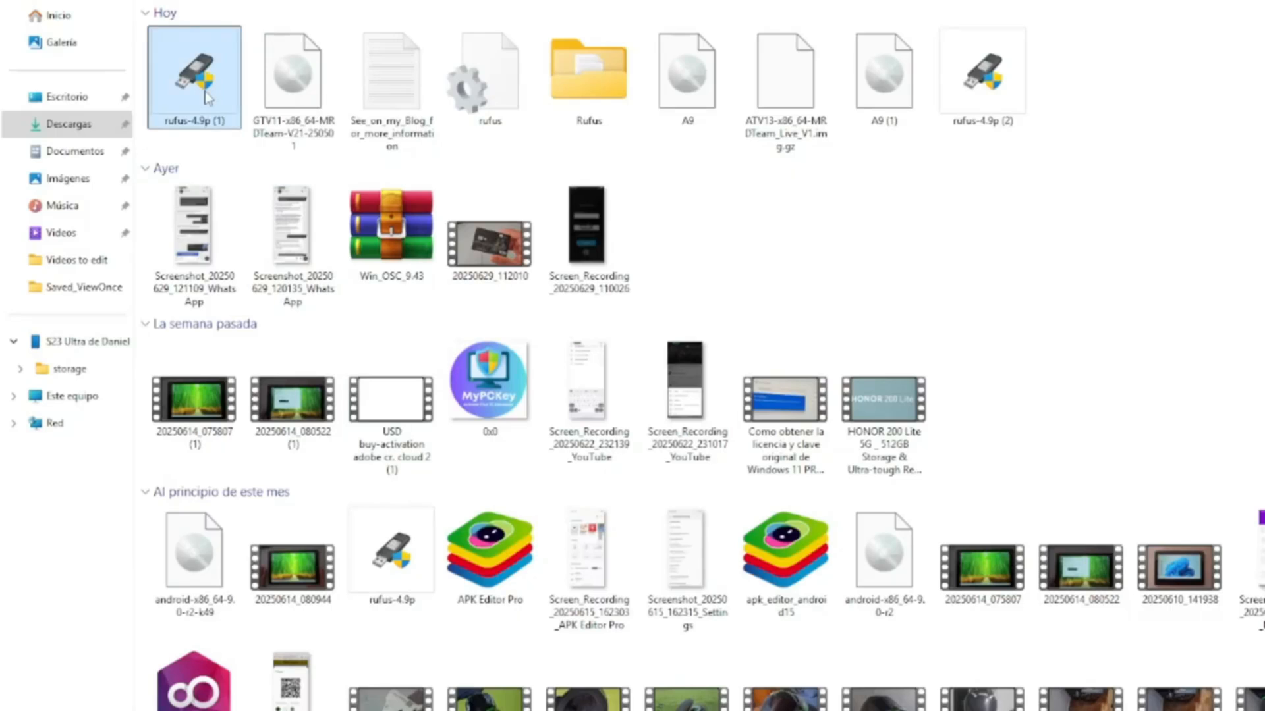
{"action": "right_click", "coordinate": [194, 72]}
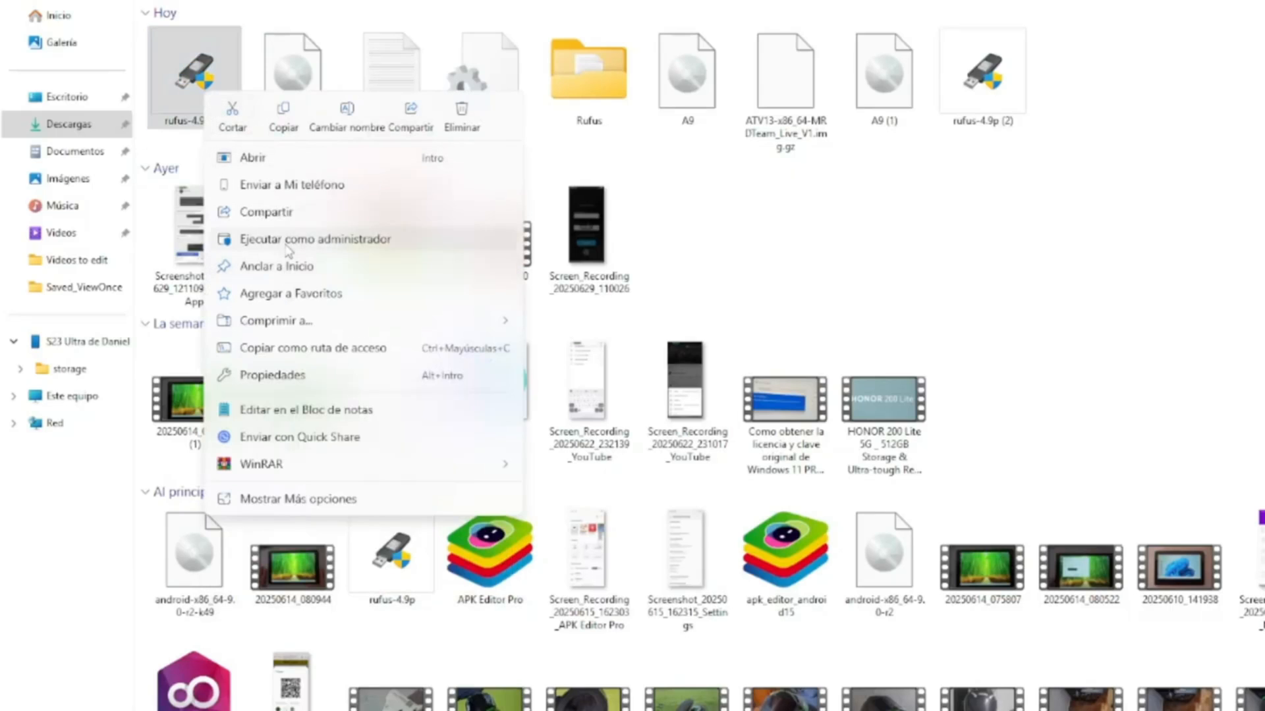
{"action": "left_click", "coordinate": [315, 238]}
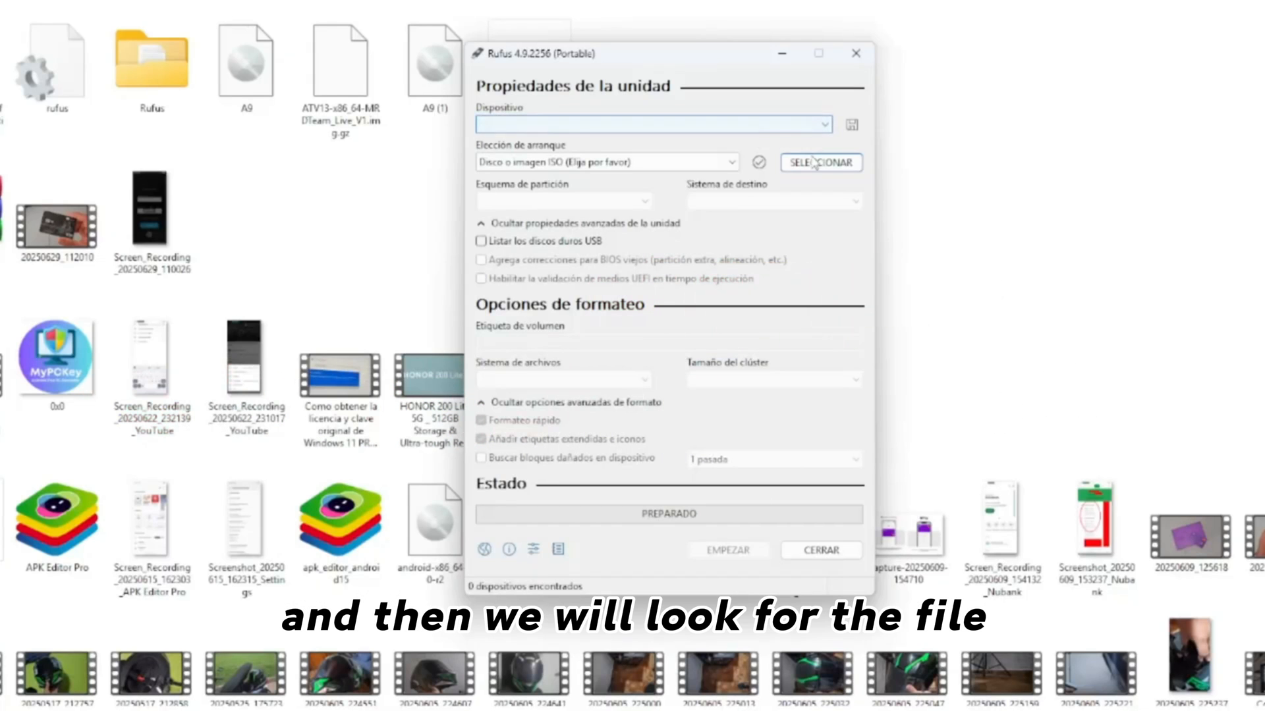
Load the A9 (1).iso from Descargas as the boot image in Rufus.
{"action": "left_click", "coordinate": [820, 162]}
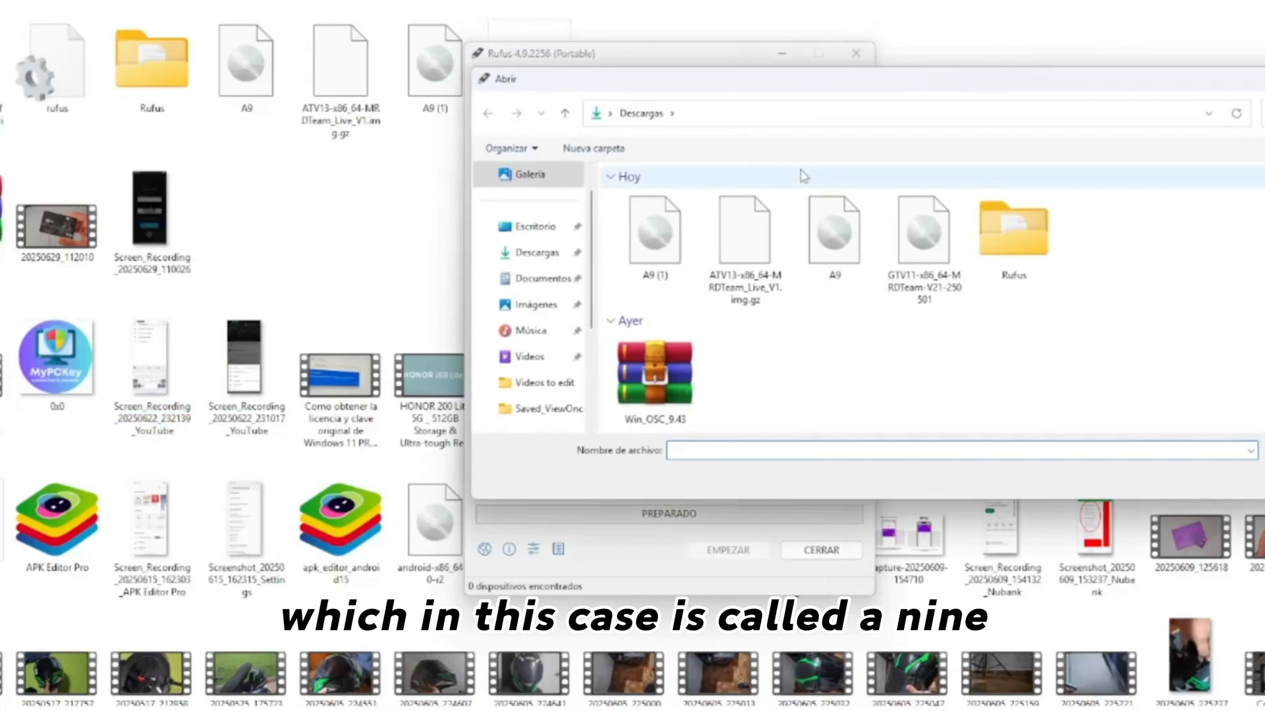
{"action": "left_click", "coordinate": [655, 235]}
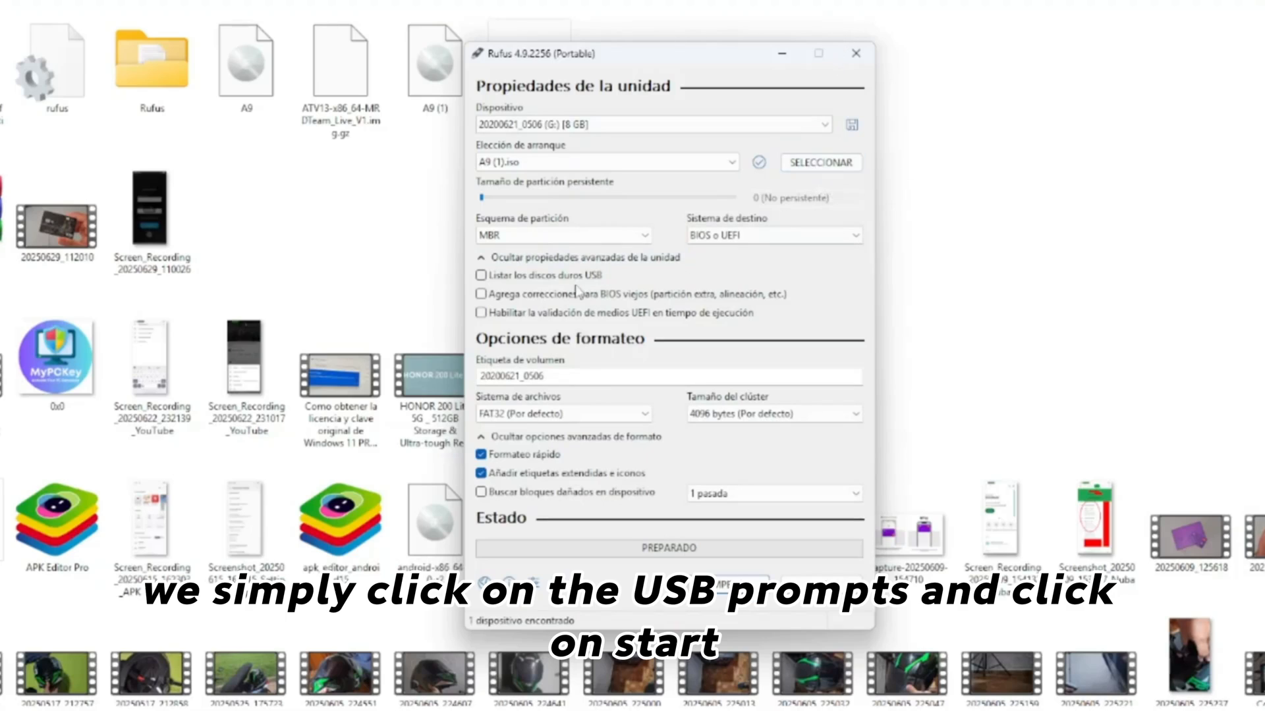
List USB hard drives, start writing the image and accept the data-loss warnings.
{"action": "left_click", "coordinate": [482, 274]}
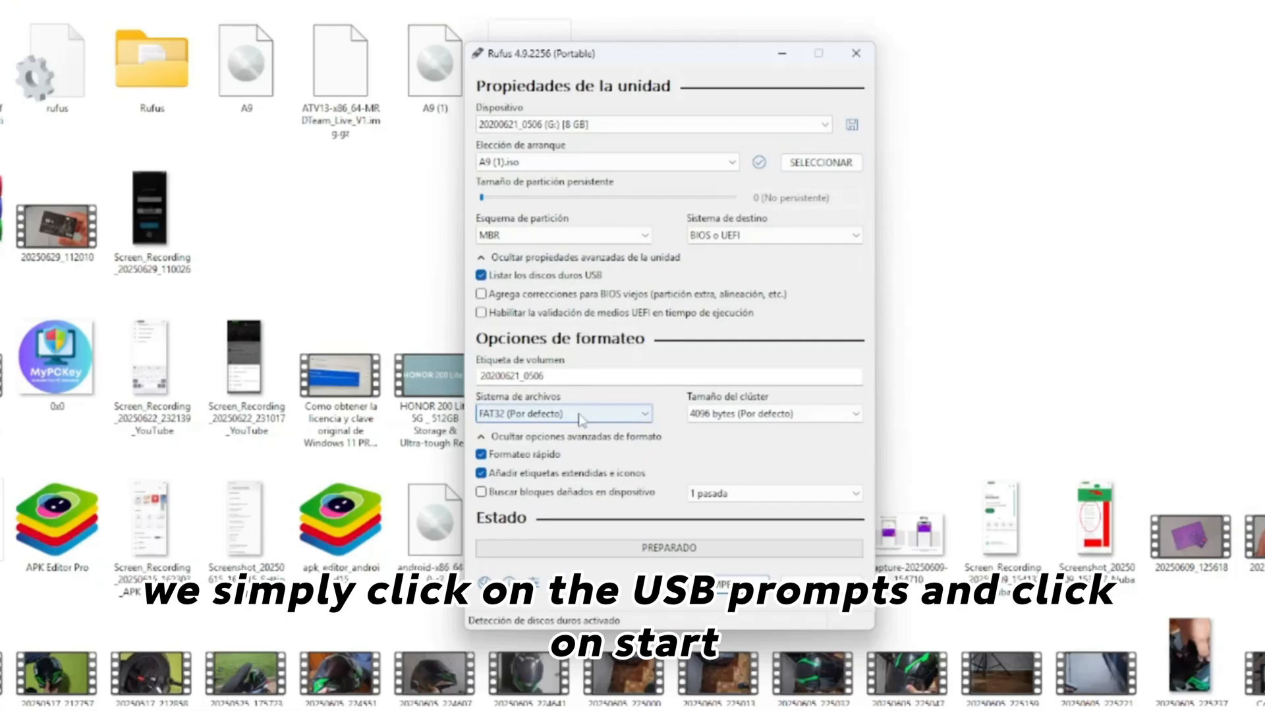
{"action": "left_click", "coordinate": [724, 584]}
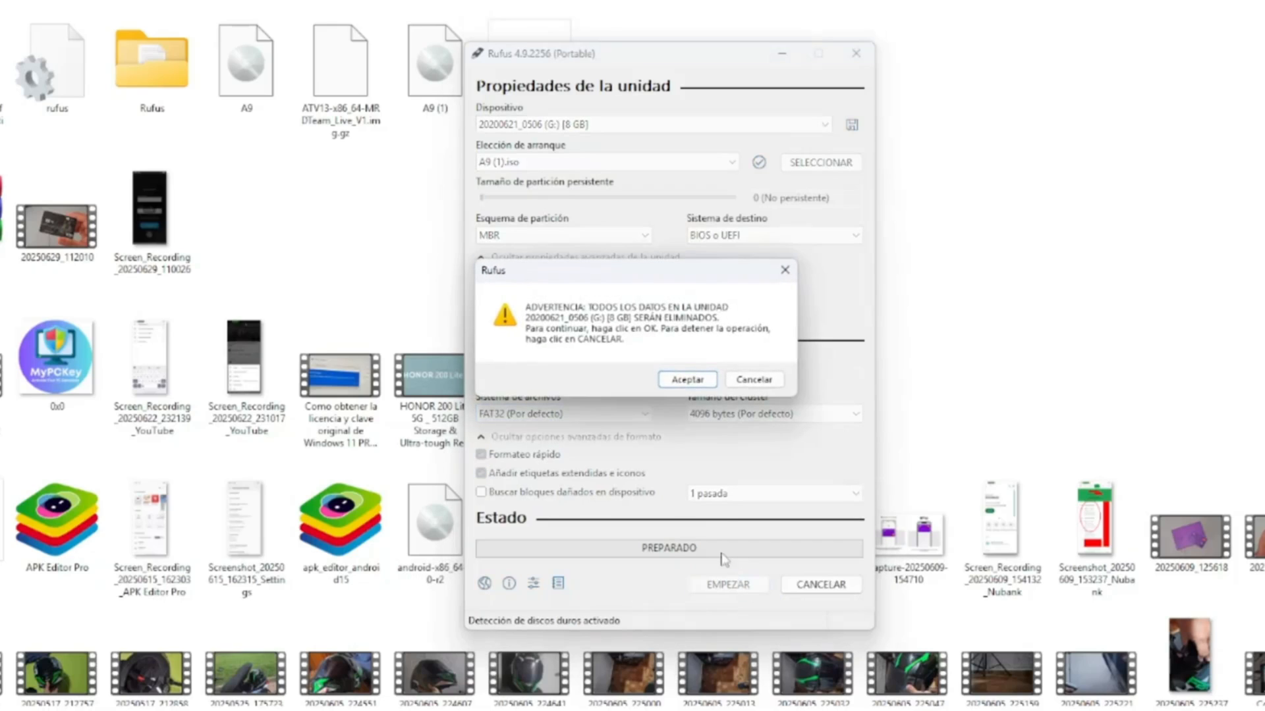
{"action": "left_click", "coordinate": [687, 378]}
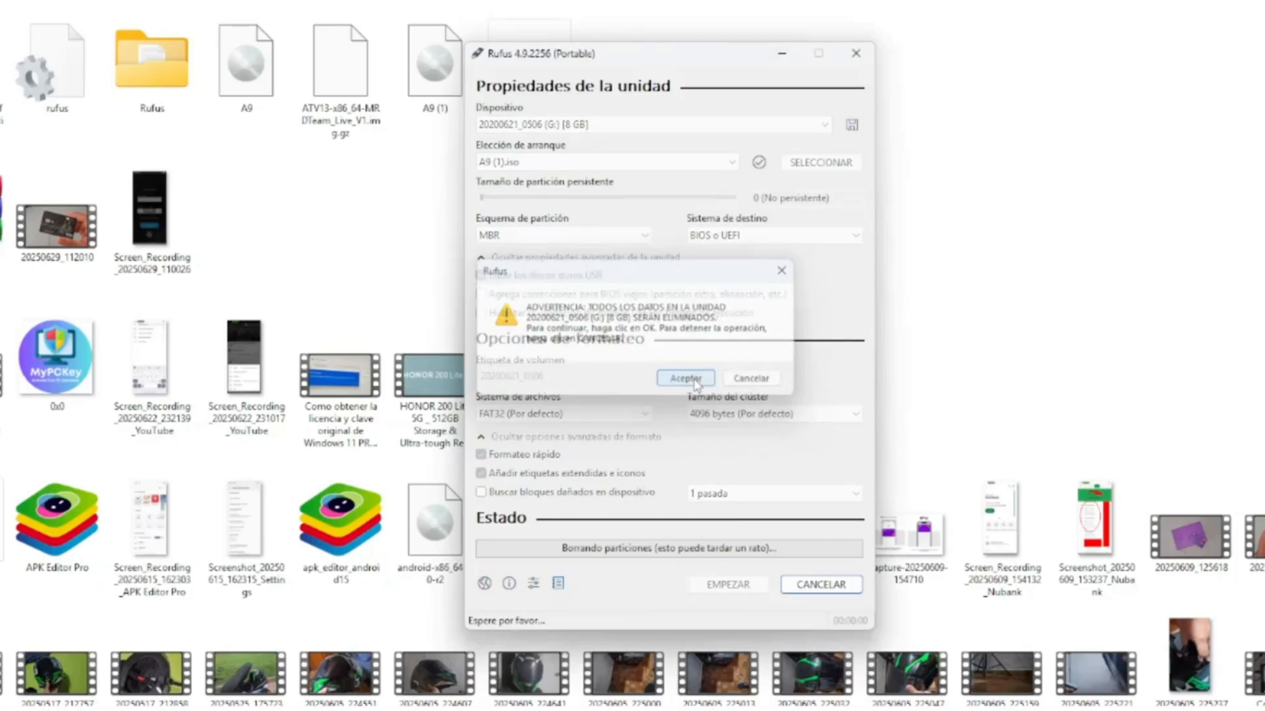
{"action": "left_click", "coordinate": [685, 378]}
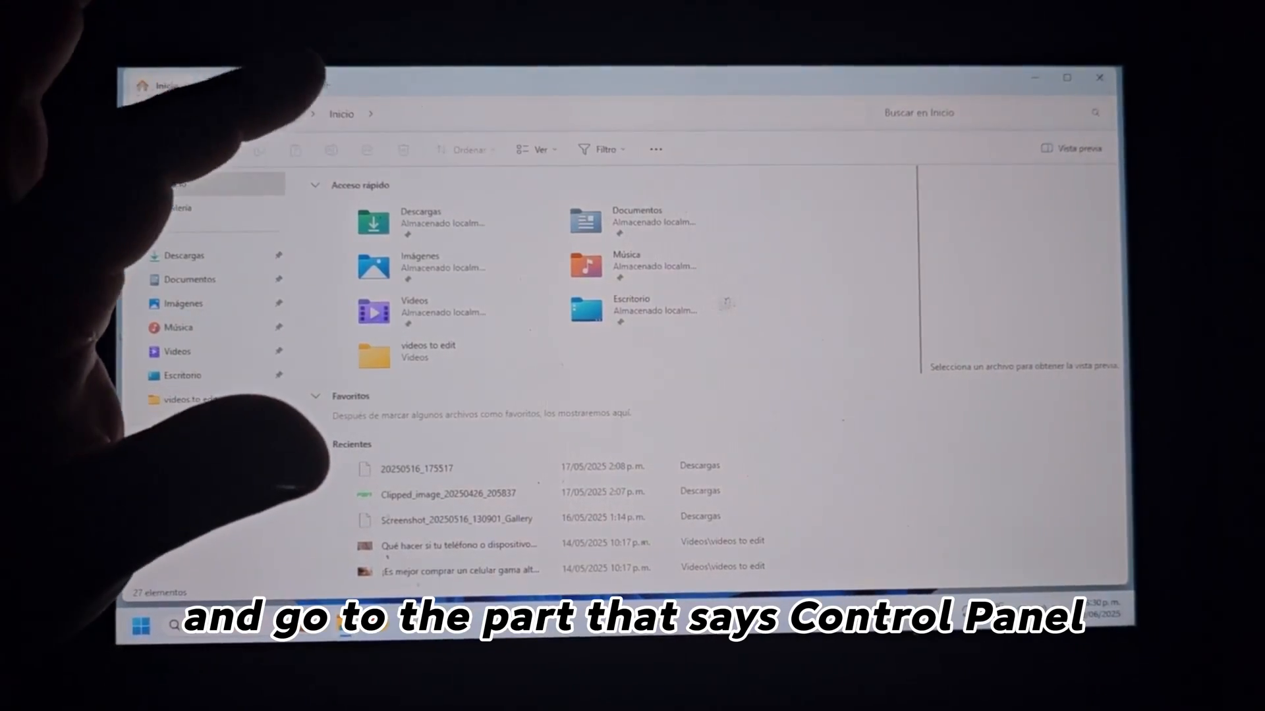
Reach Disk Management from Control Panel by searching 'disco' for the partition tool.
{"action": "left_click", "coordinate": [312, 114]}
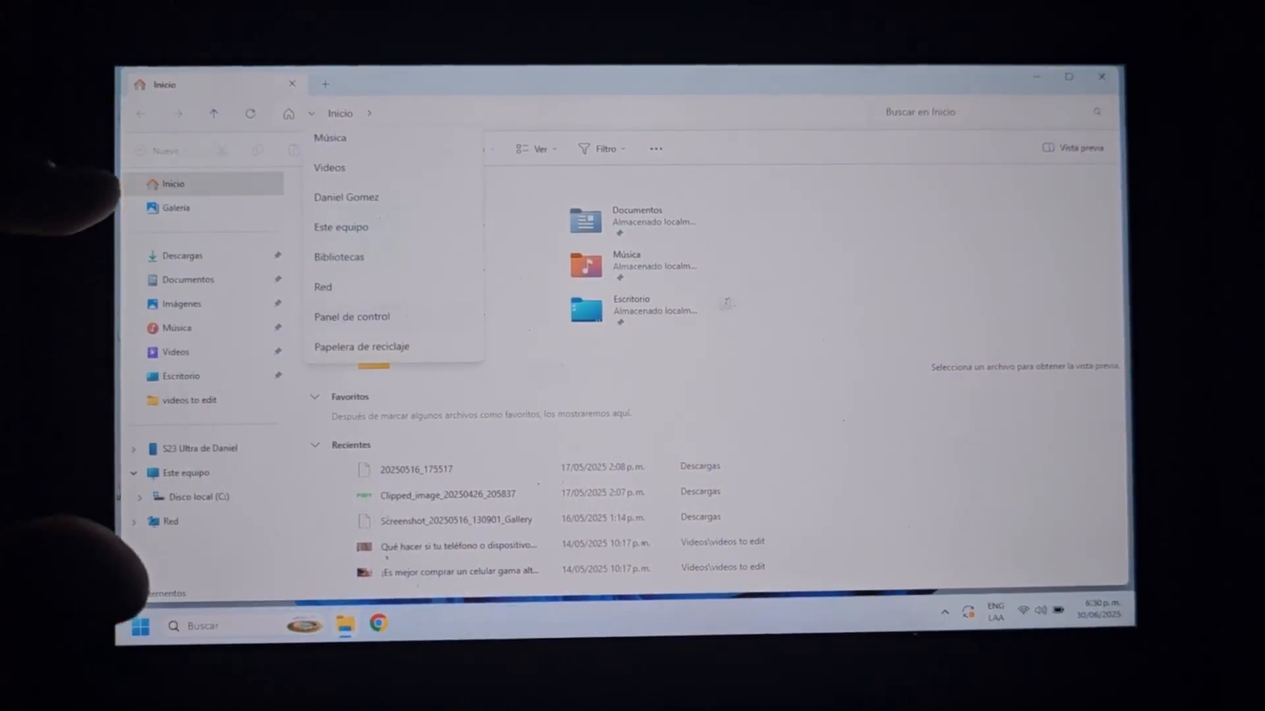
{"action": "left_click", "coordinate": [352, 316]}
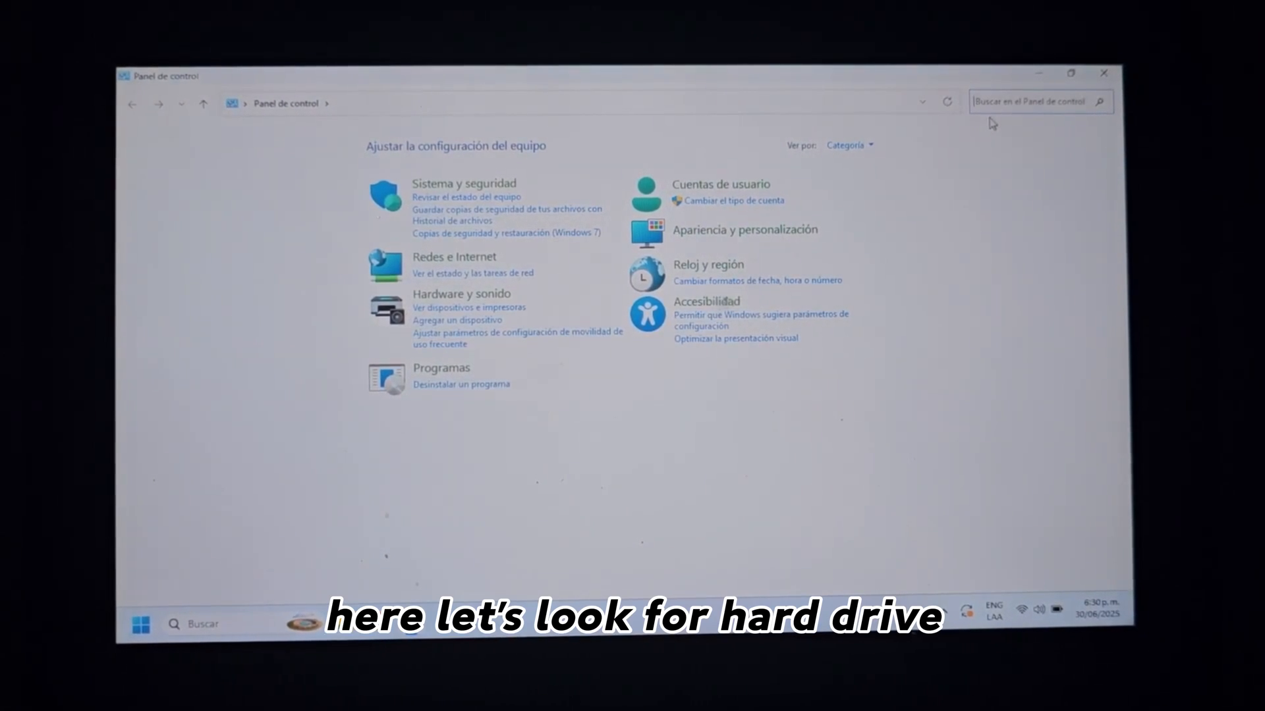
{"action": "type", "text": "disco"}
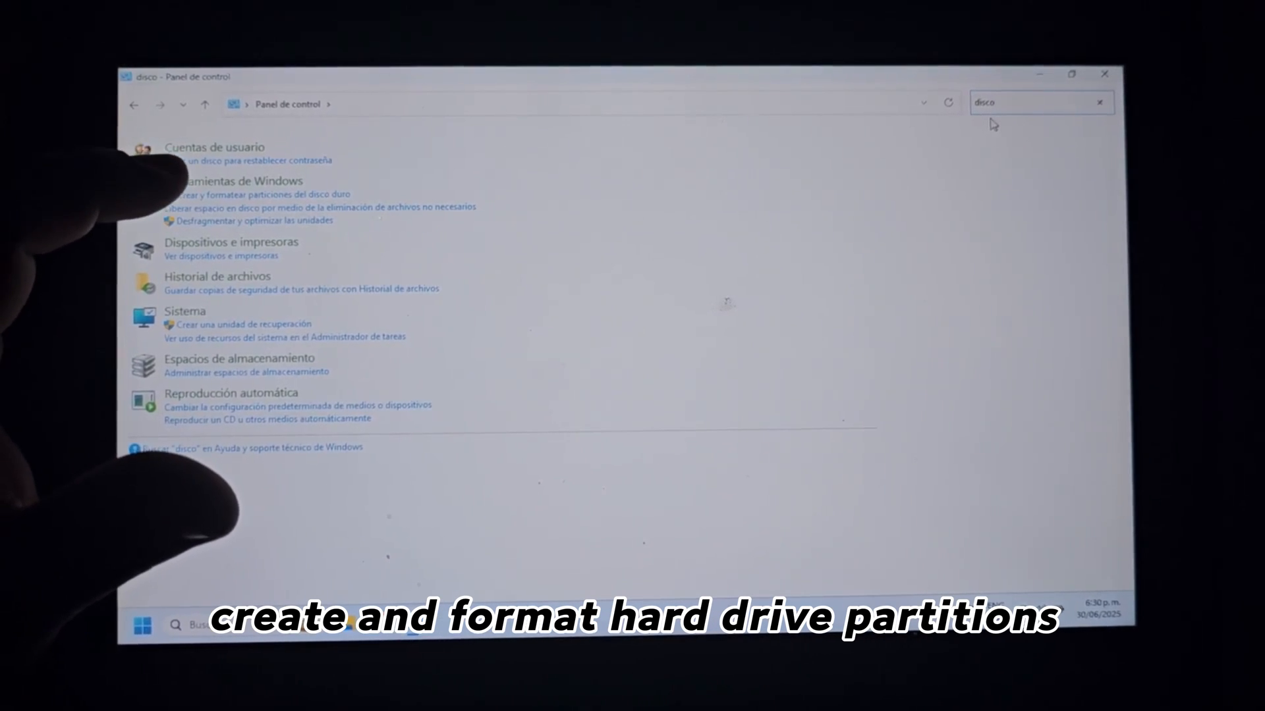
{"action": "left_click", "coordinate": [254, 195]}
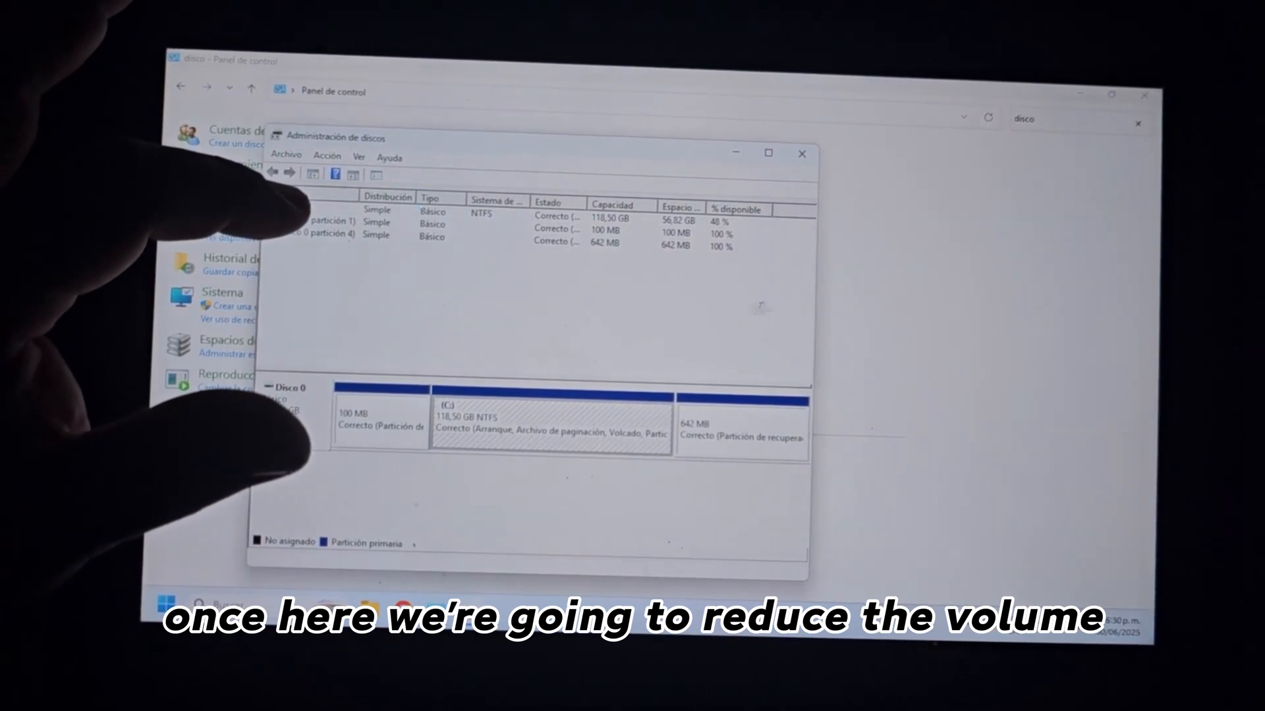
Shrink the C: volume by about 12000 MB to free unallocated space on Disk 0.
{"action": "right_click", "coordinate": [550, 427]}
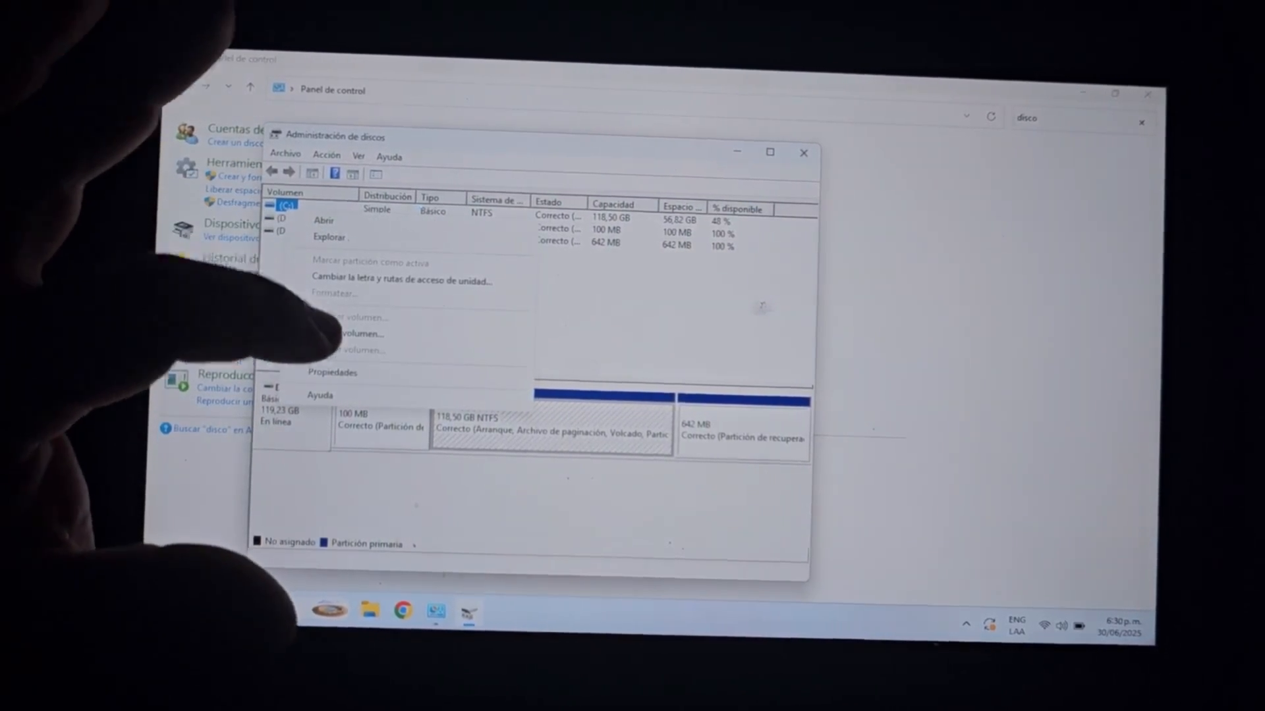
{"action": "left_click", "coordinate": [354, 333]}
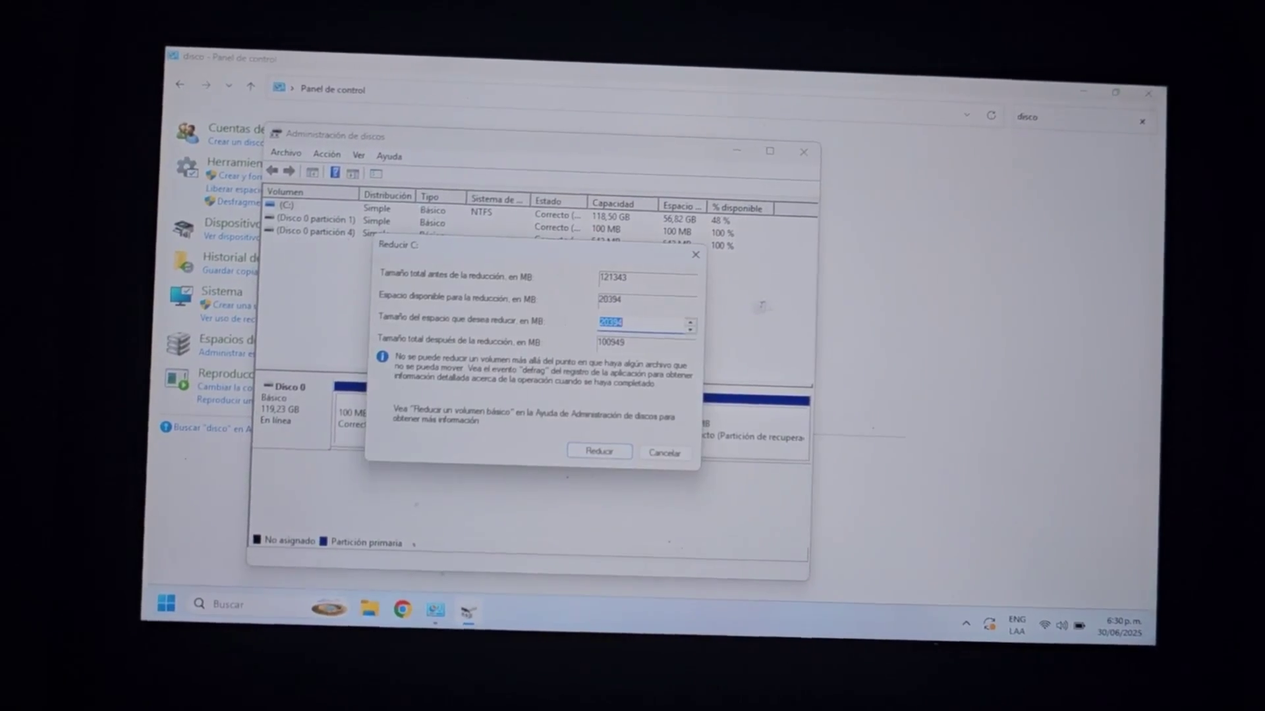
{"action": "type", "text": "12"}
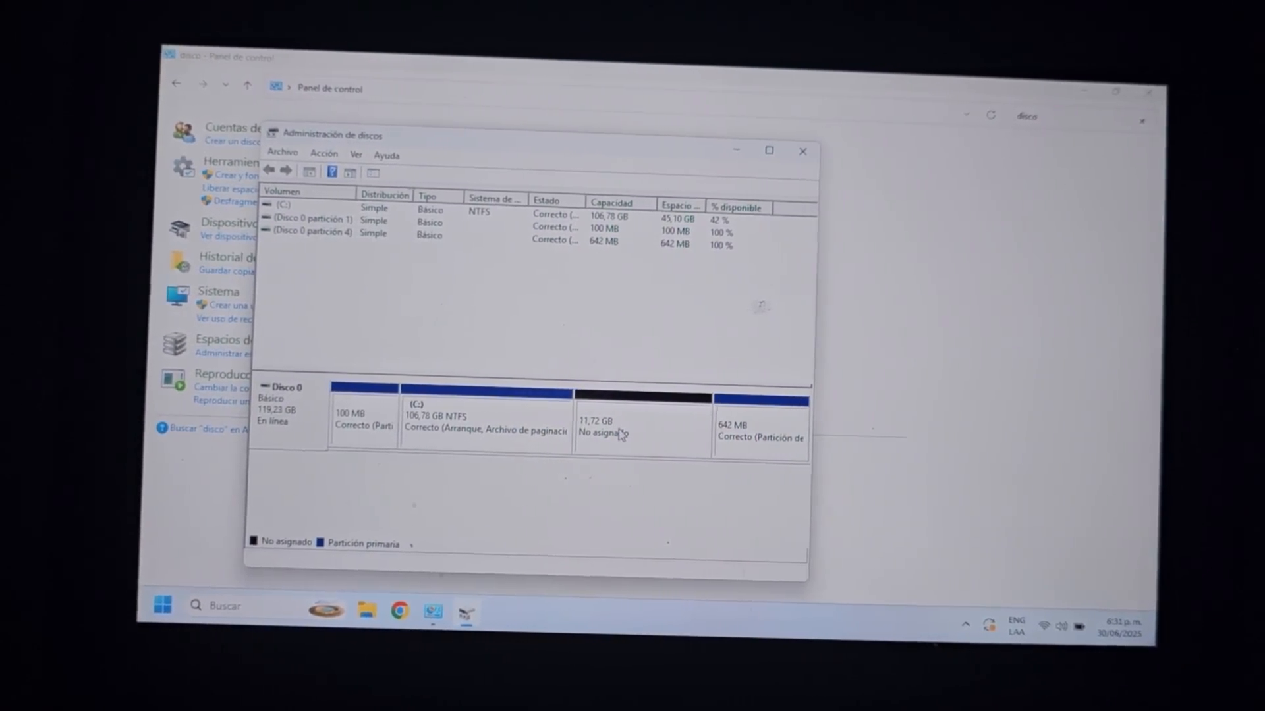
Create a new simple volume on the unallocated space, keeping drive letter D.
{"action": "right_click", "coordinate": [613, 426]}
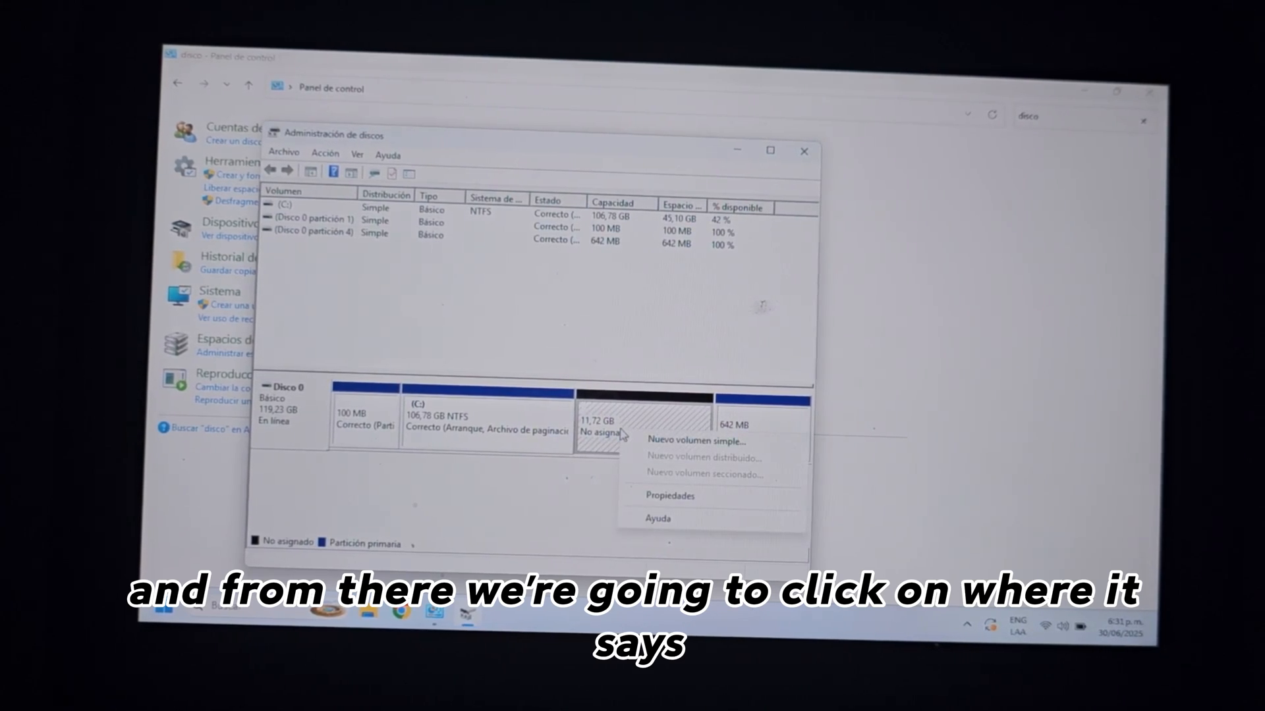
{"action": "left_click", "coordinate": [697, 440]}
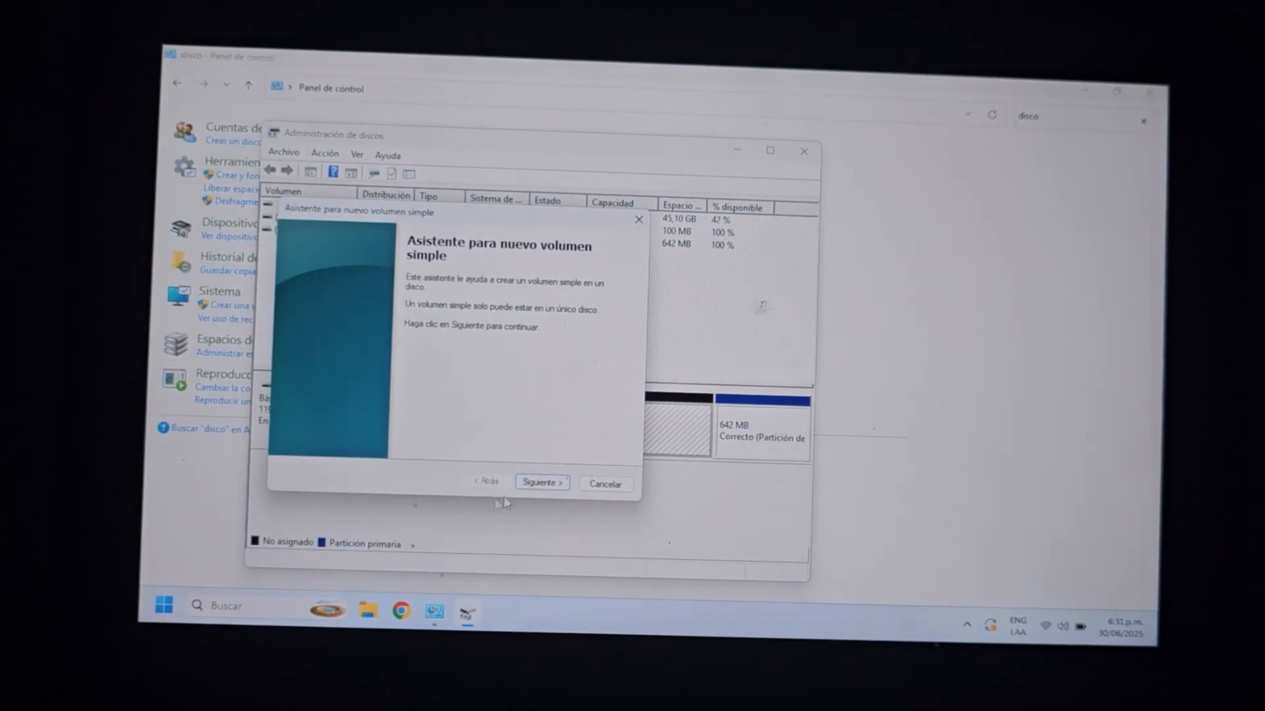
{"action": "left_click", "coordinate": [541, 482]}
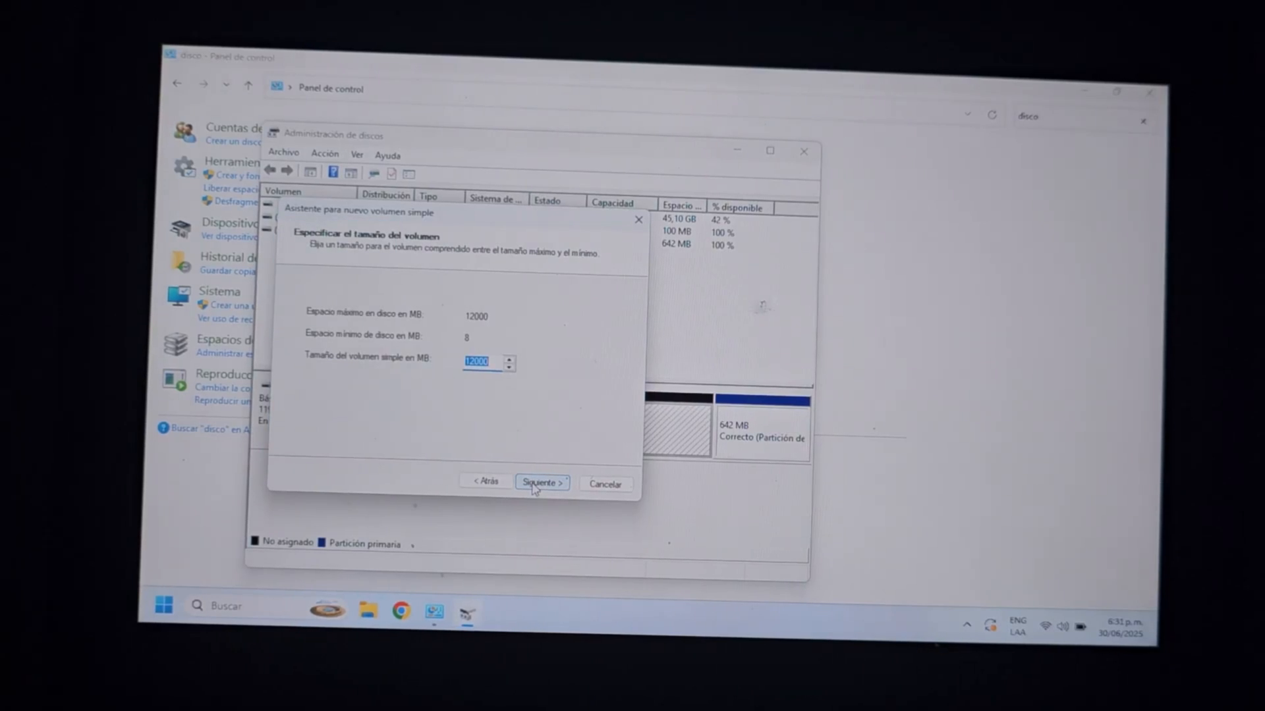
{"action": "left_click", "coordinate": [541, 482]}
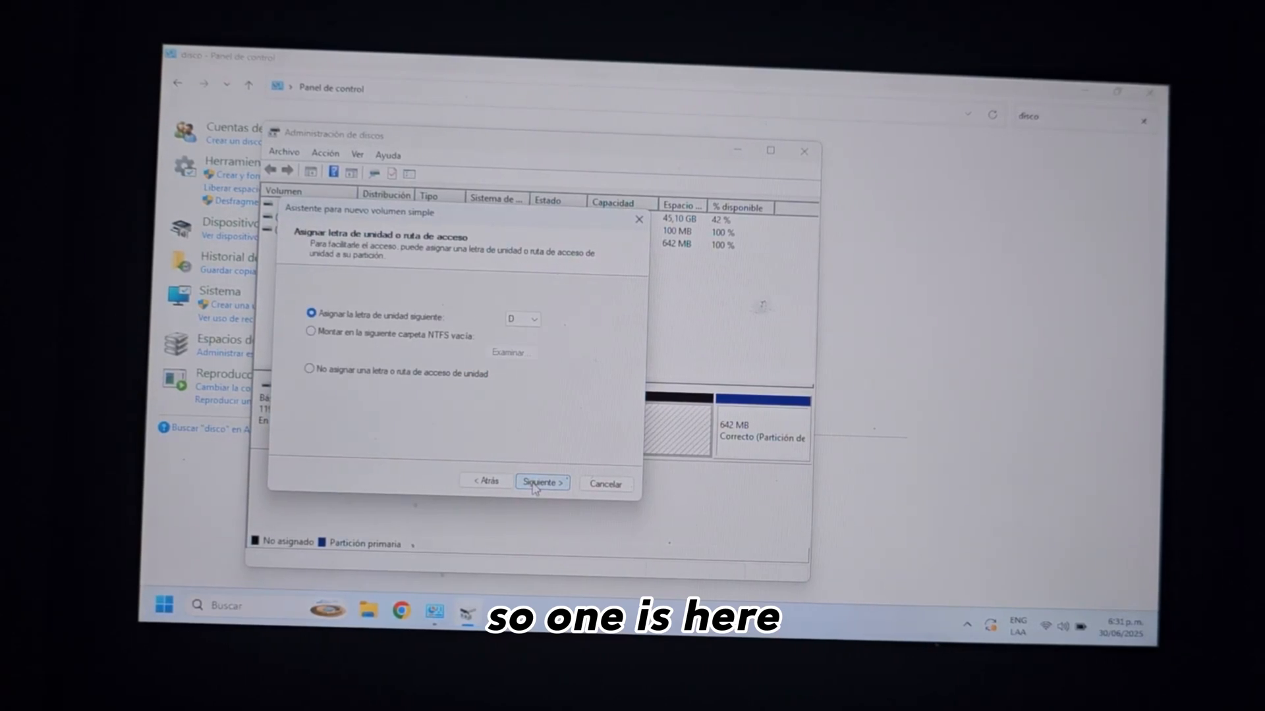
{"action": "left_click", "coordinate": [541, 482]}
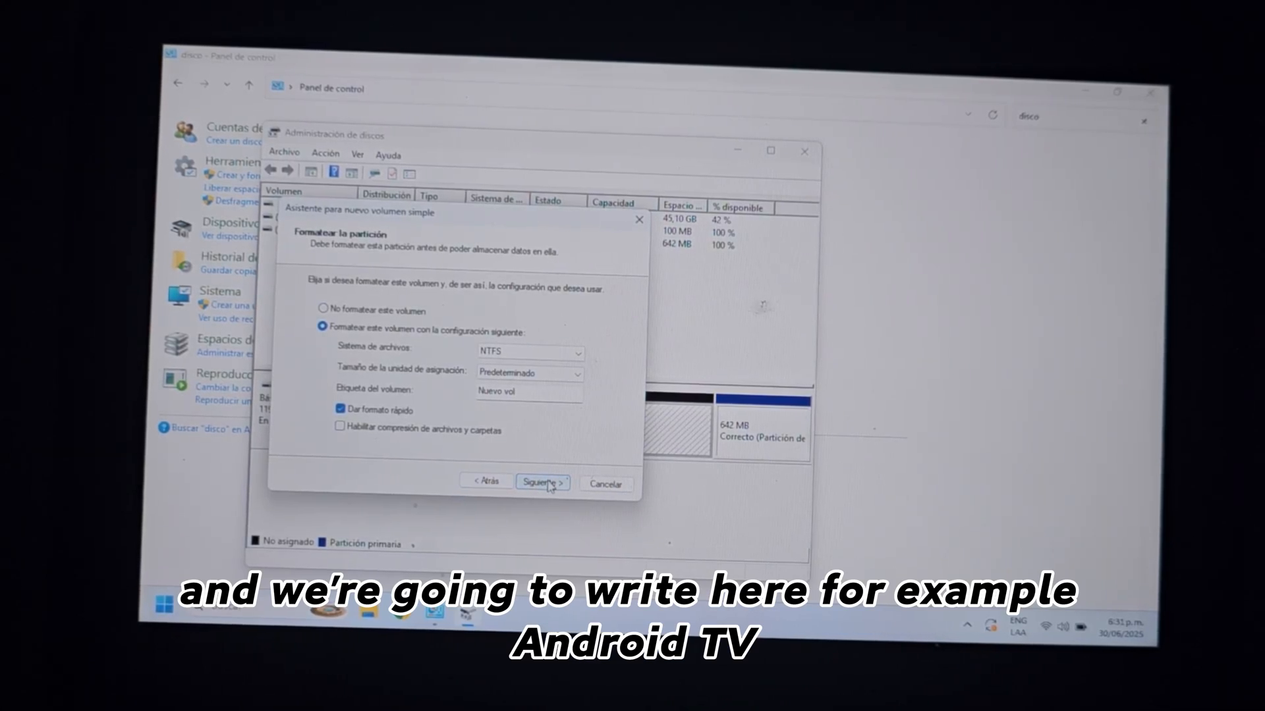
Label the new NTFS volume Android tv and finish the wizard.
{"action": "left_click", "coordinate": [528, 392]}
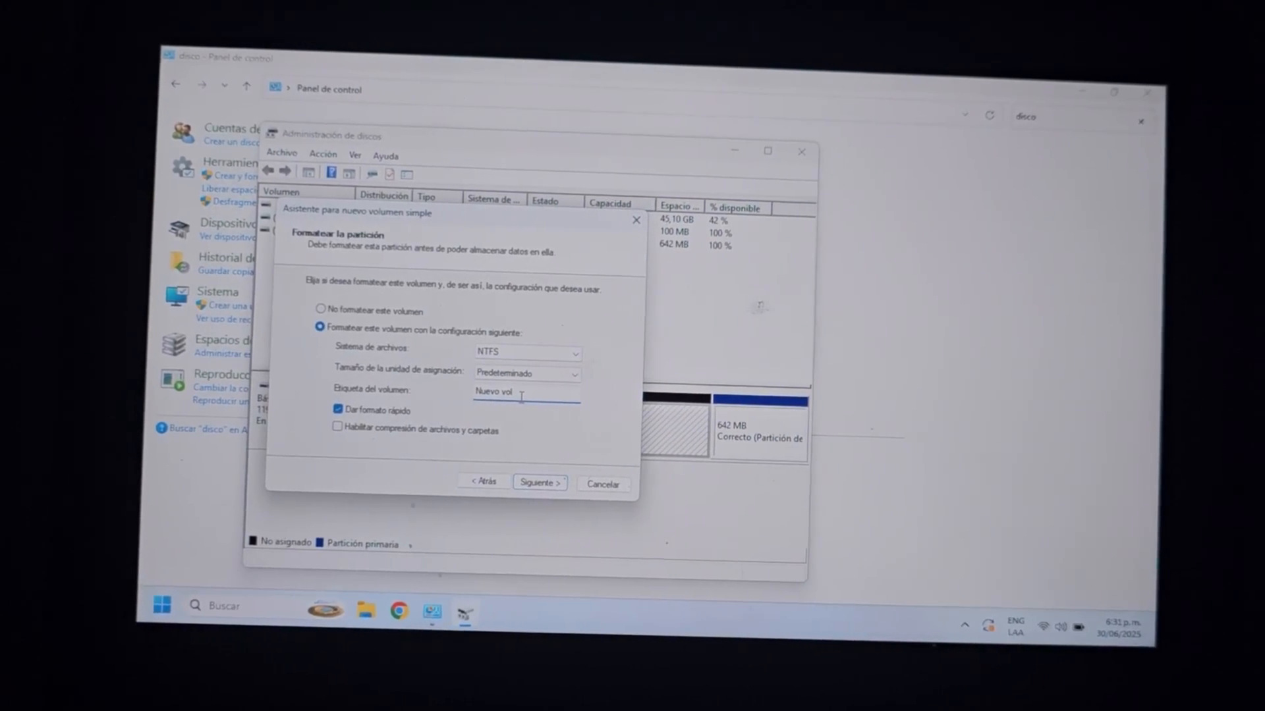
{"action": "type", "text": "Ani"}
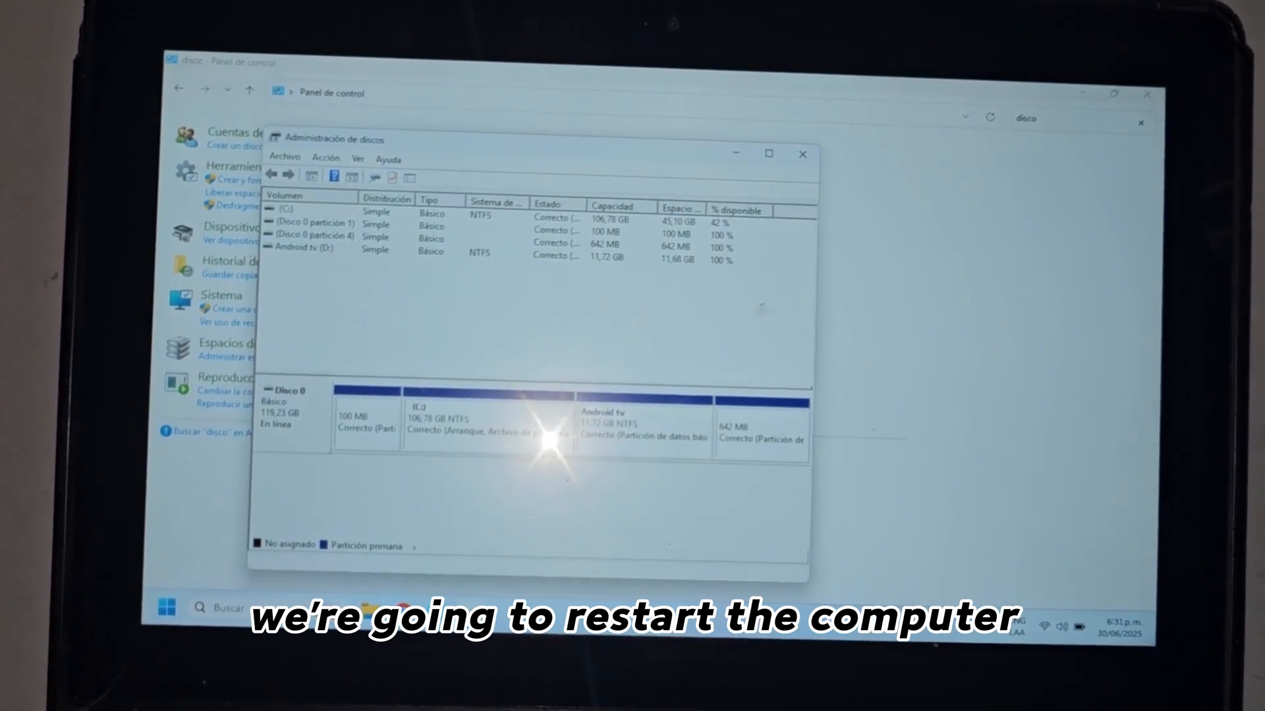
Restart the computer from the Start menu to boot the Android TV USB.
{"action": "left_click", "coordinate": [168, 606]}
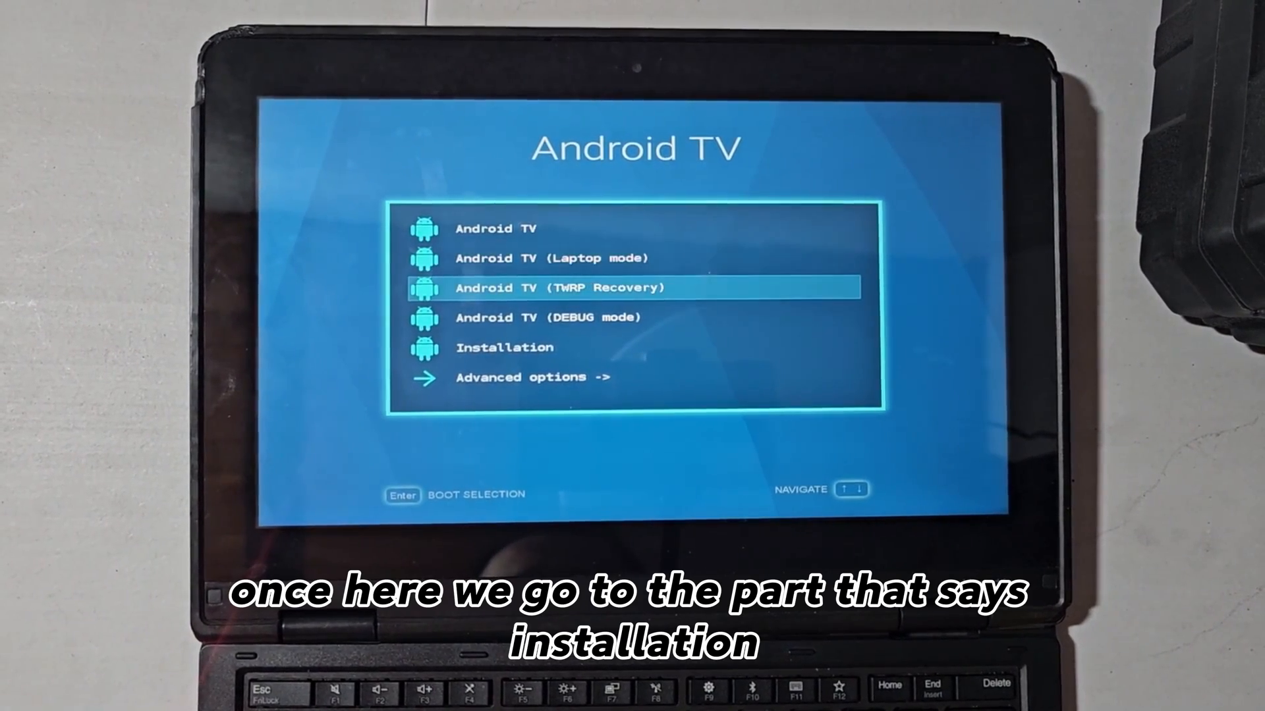
Select the Installation entry in the Android TV boot menu.
{"action": "key", "text": "Down"}
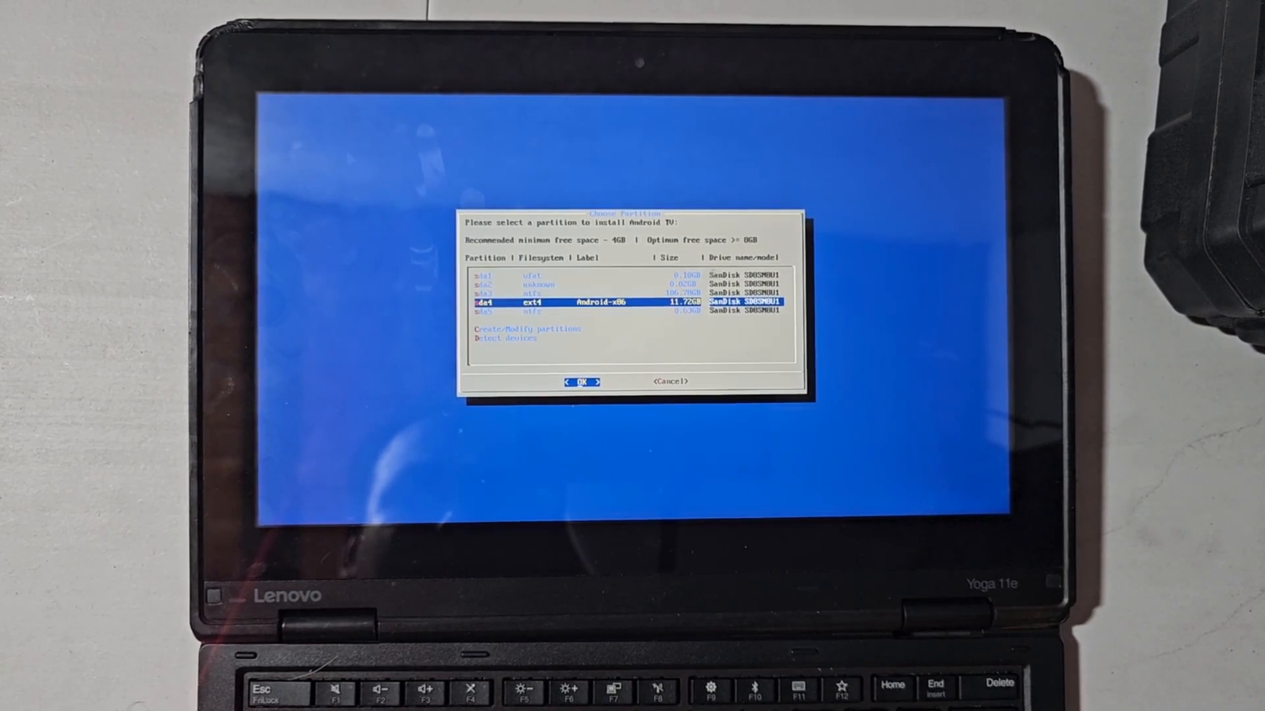
Install Android TV onto the 11.72 GB ext4 Android-x86 partition (sda4) and reboot into setup.
{"action": "left_click", "coordinate": [582, 382]}
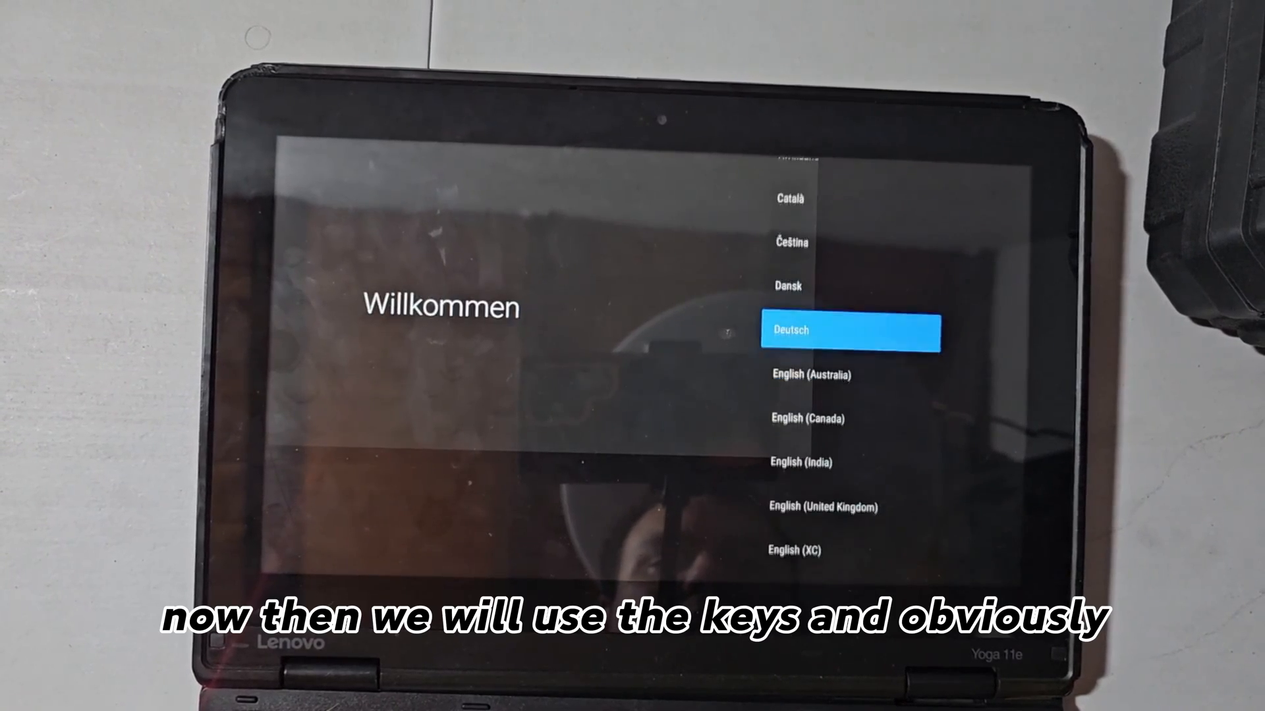
Choose Español as setup language and connect to the 'Cambio Wi-Fi por comida' network, then continue.
{"action": "key", "text": "Down"}
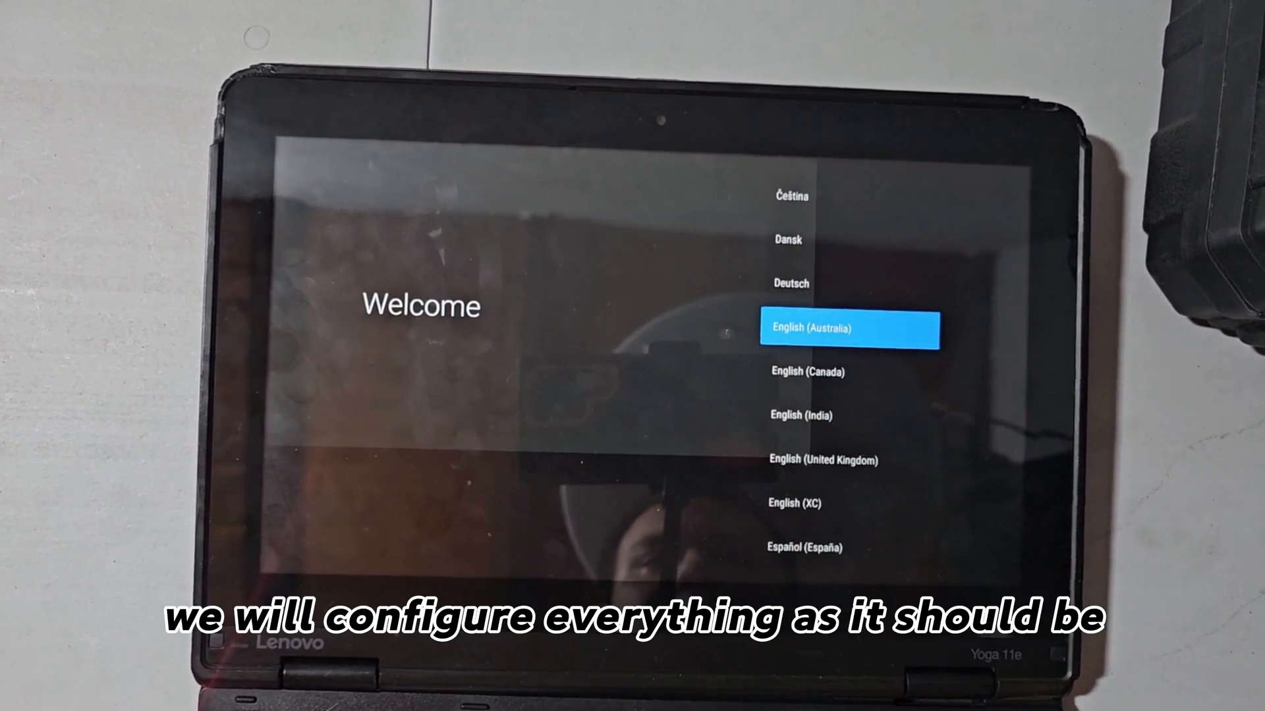
{"action": "scroll", "scroll_direction": "down", "scroll_amount": 3}
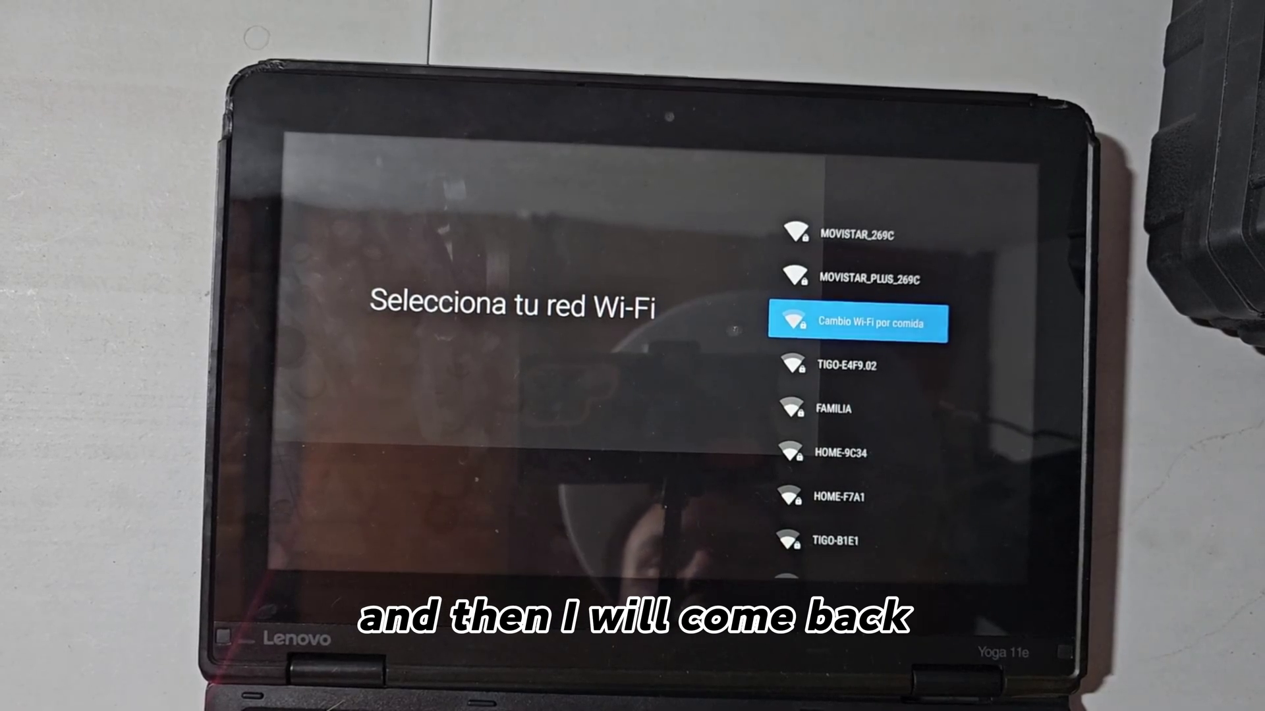
{"action": "left_click", "coordinate": [858, 323]}
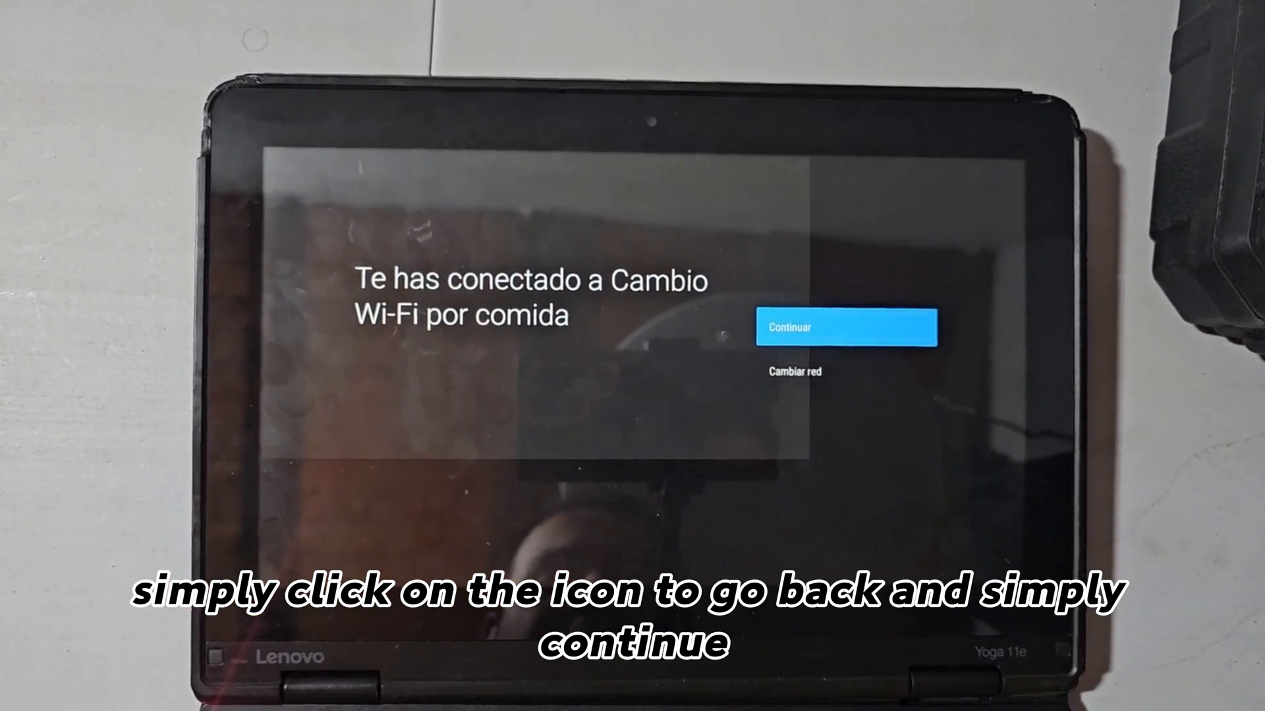
{"action": "left_click", "coordinate": [847, 327]}
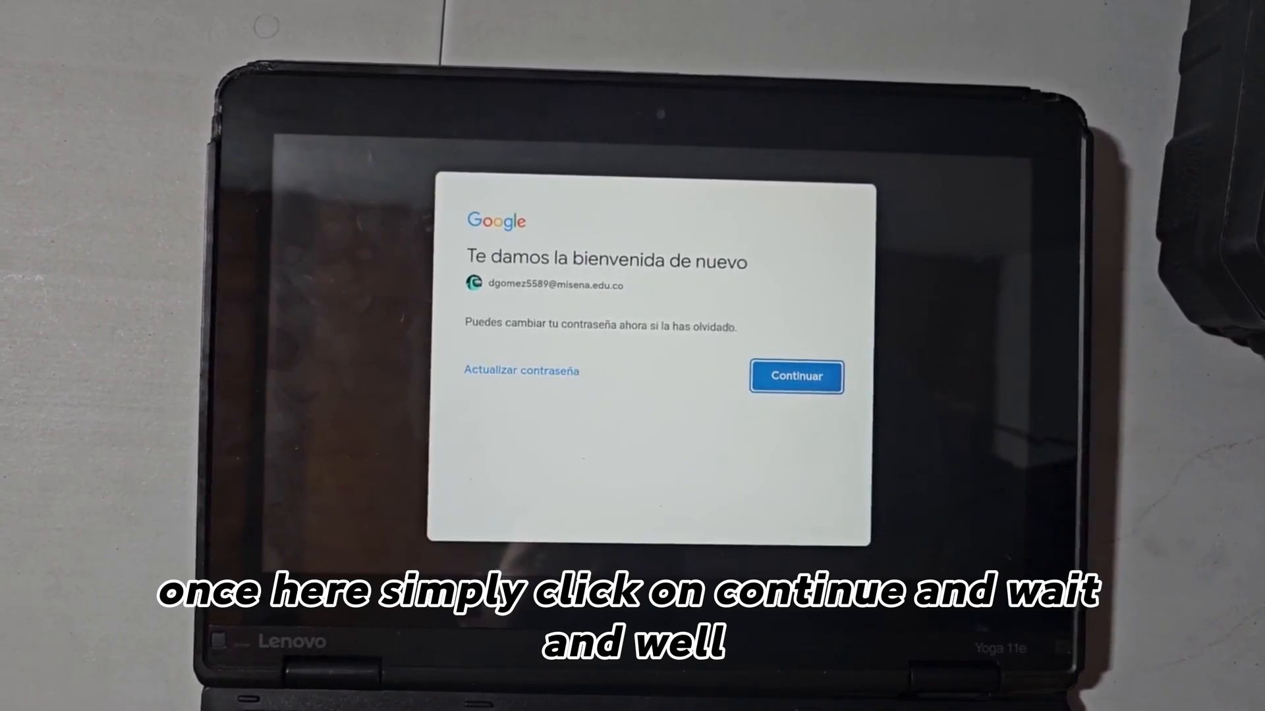
Sign in with the remembered Google account, accept the terms and finish Ok Google Assistant setup.
{"action": "left_click", "coordinate": [795, 376]}
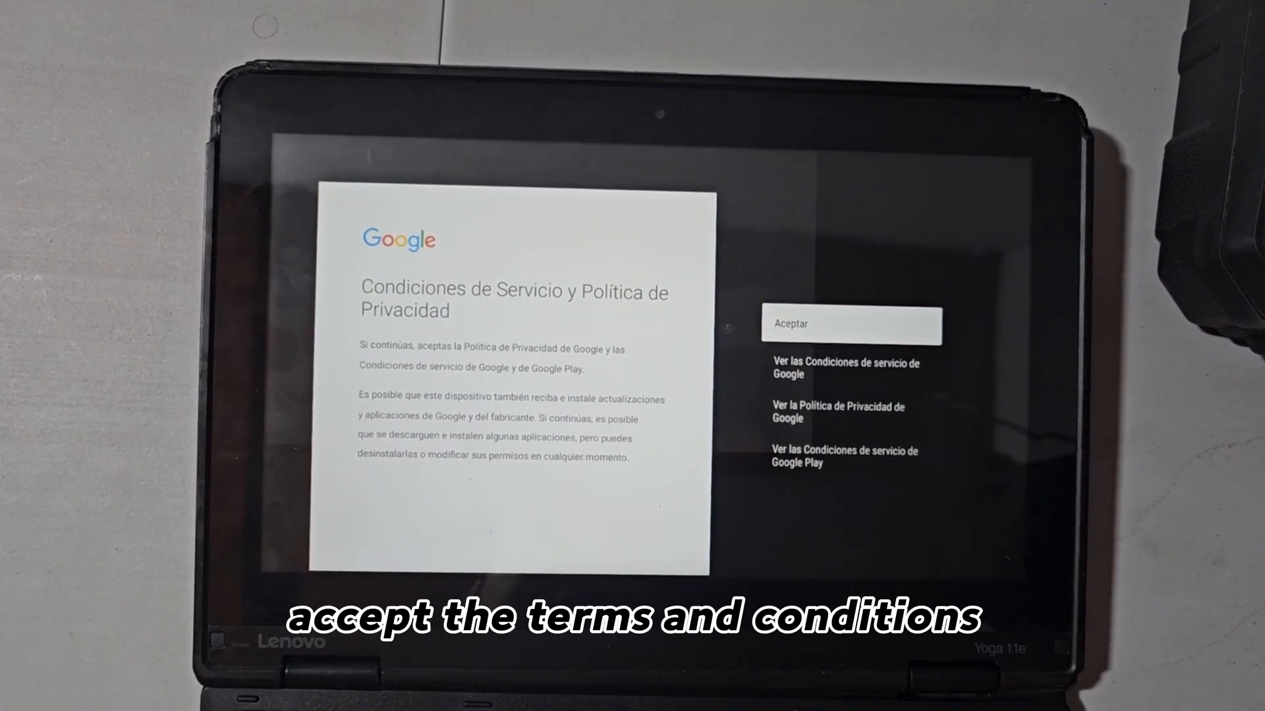
{"action": "left_click", "coordinate": [851, 324]}
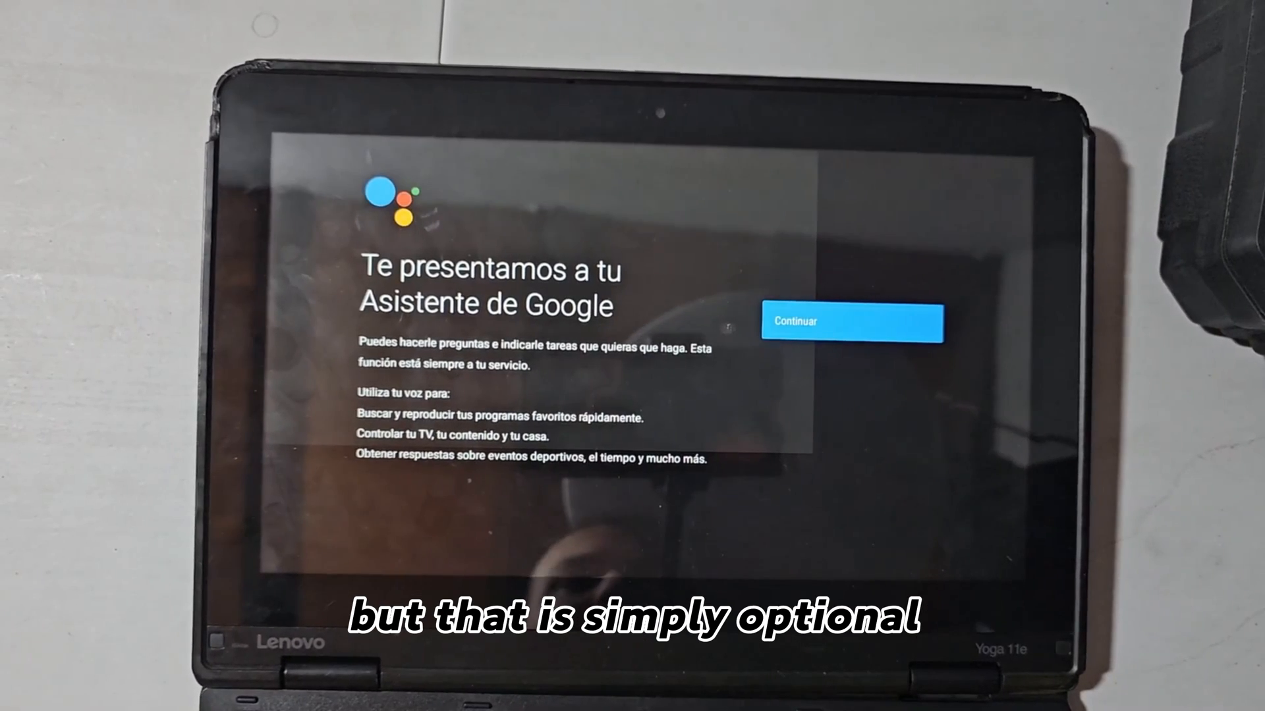
{"action": "left_click", "coordinate": [851, 322]}
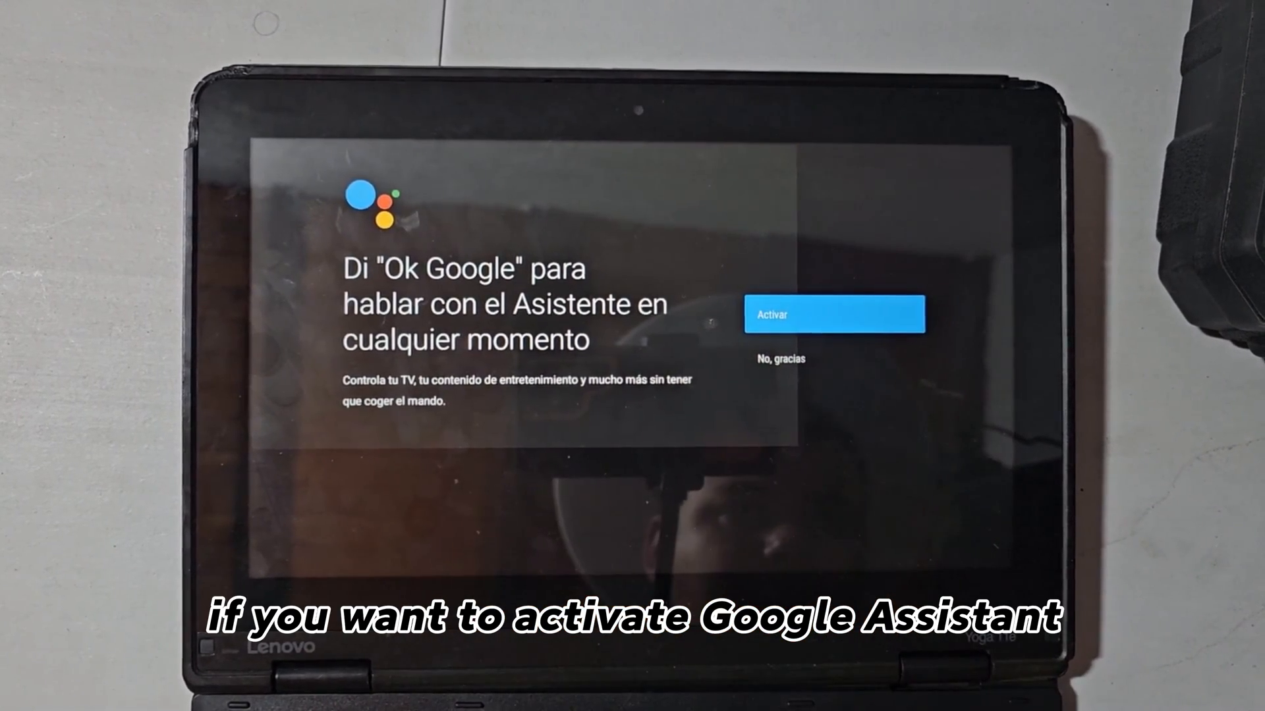
{"action": "left_click", "coordinate": [833, 313]}
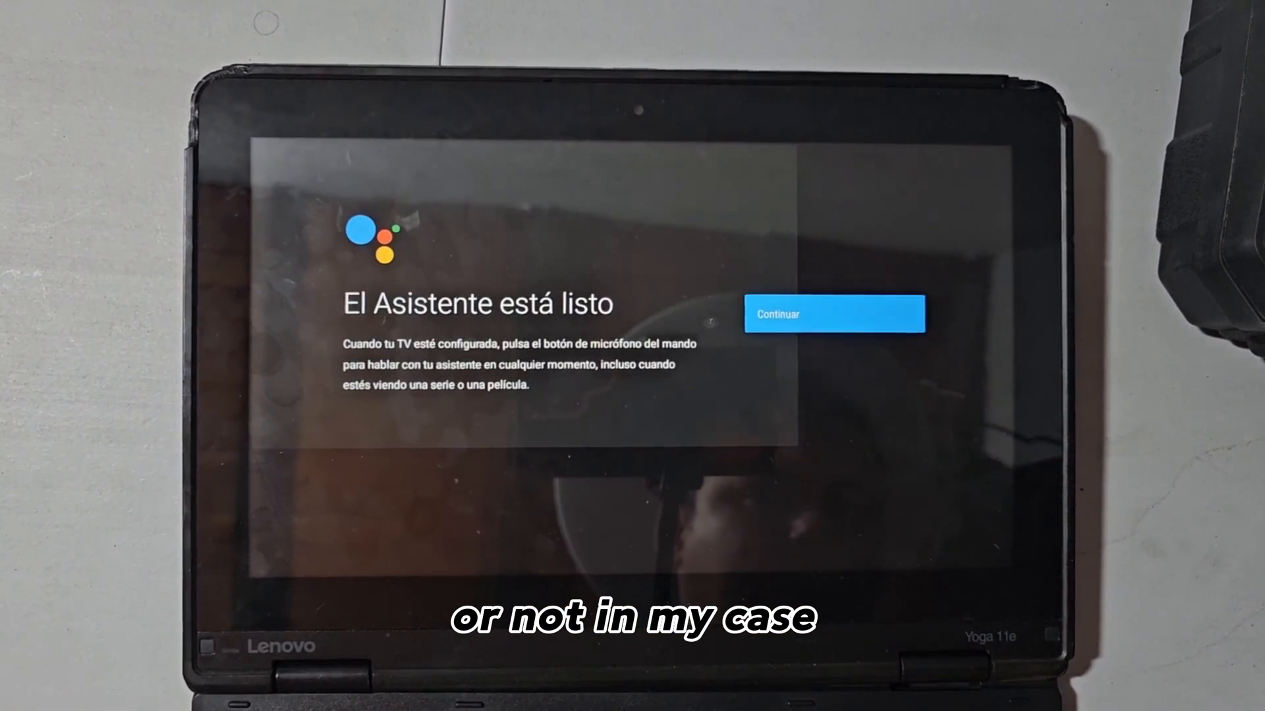
{"action": "left_click", "coordinate": [833, 314]}
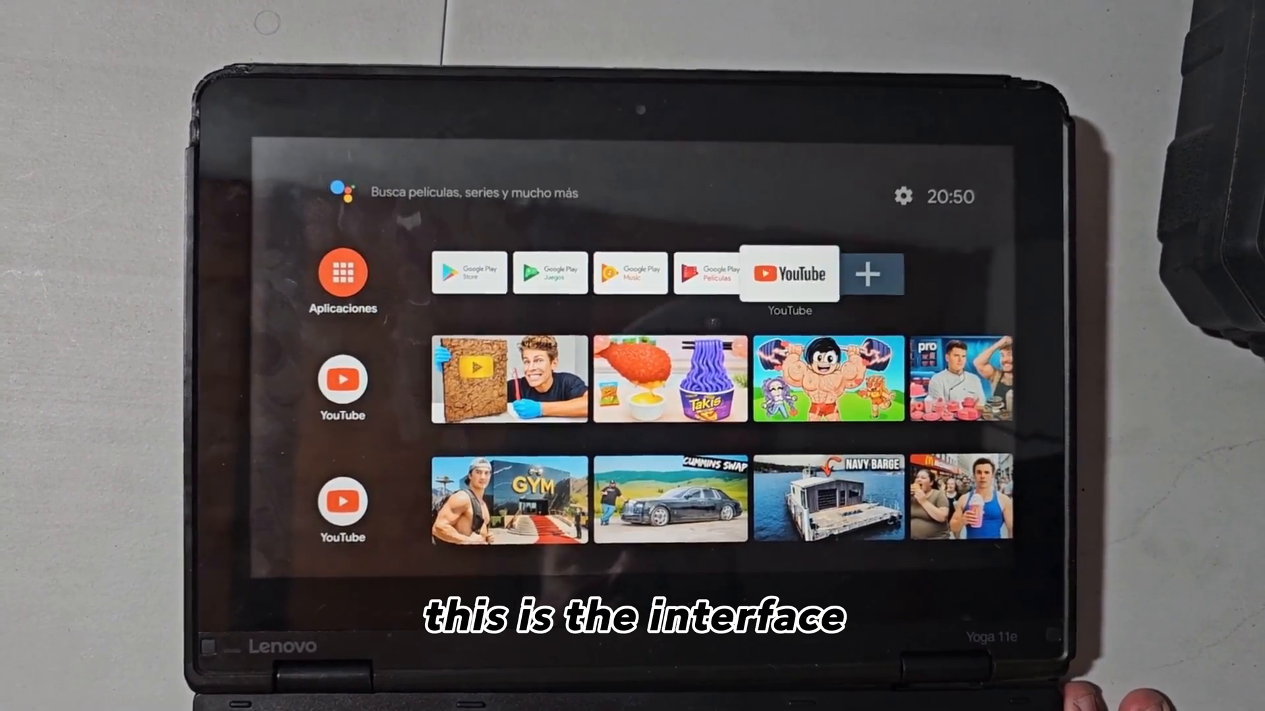
Browse Google Play Store: view the Netflix page, then scroll through TV, movie and audio app categories.
{"action": "left_click", "coordinate": [470, 273]}
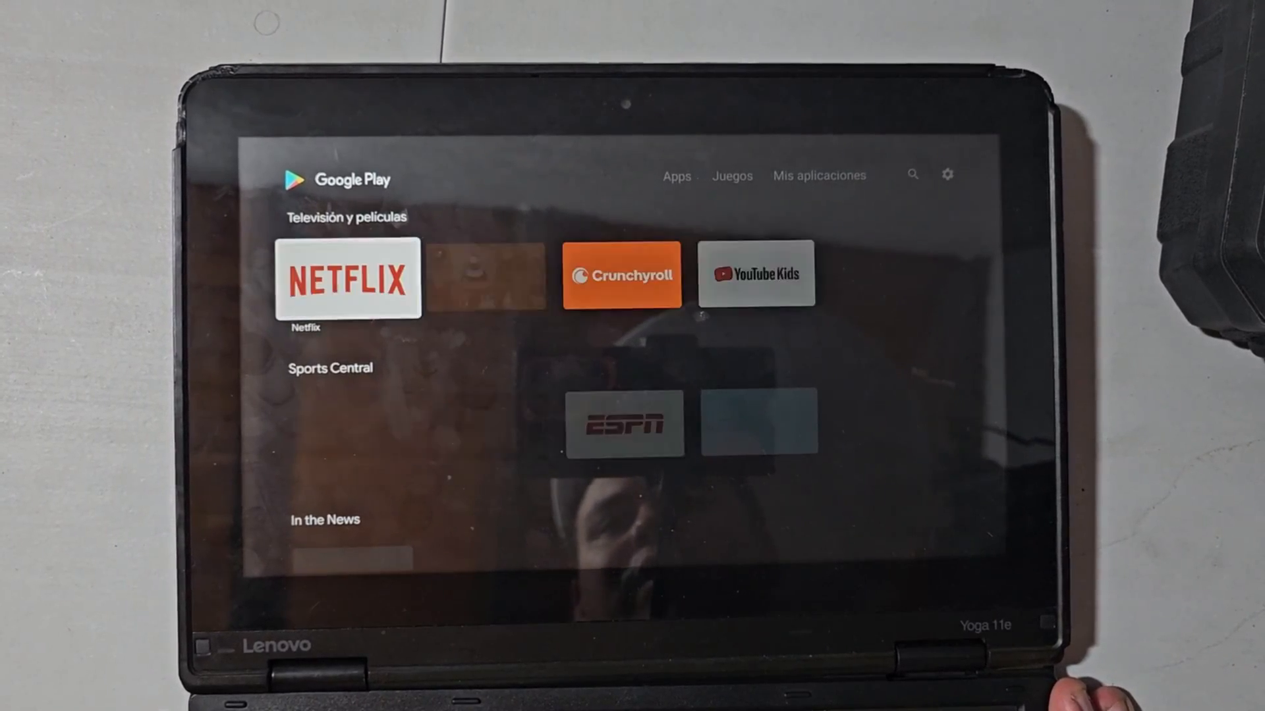
{"action": "left_click", "coordinate": [348, 278]}
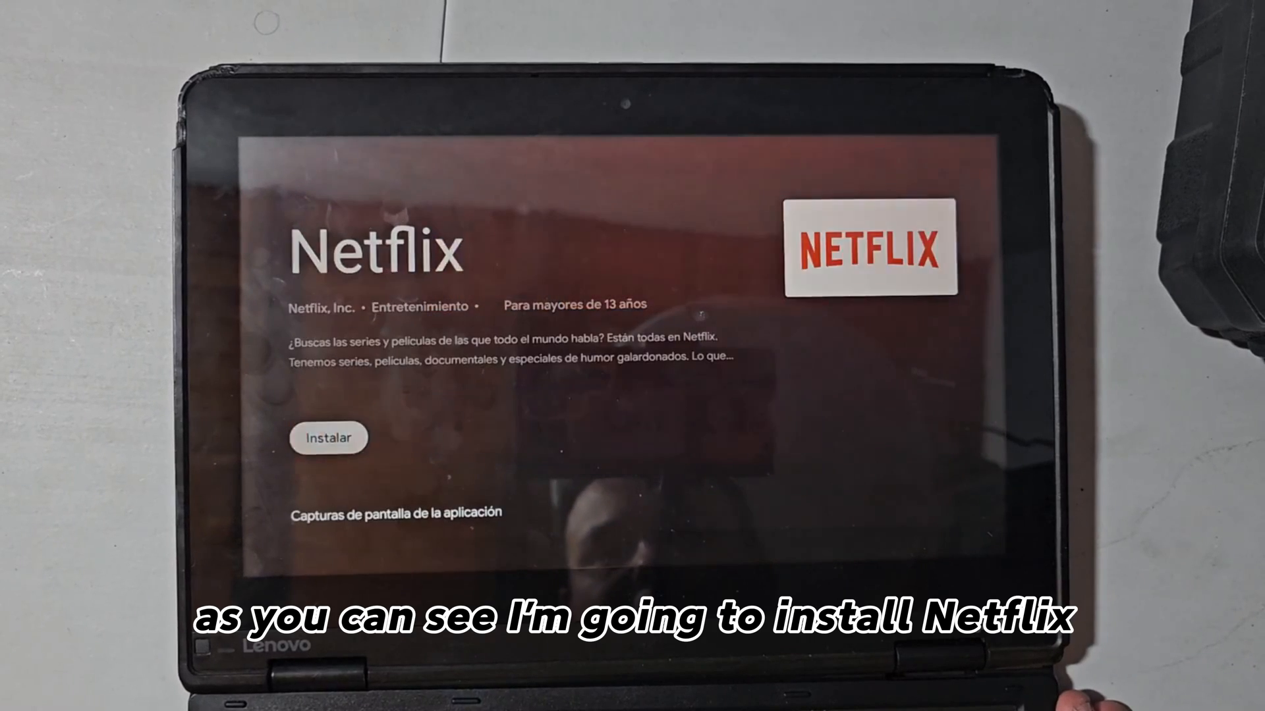
{"action": "left_click", "coordinate": [328, 438]}
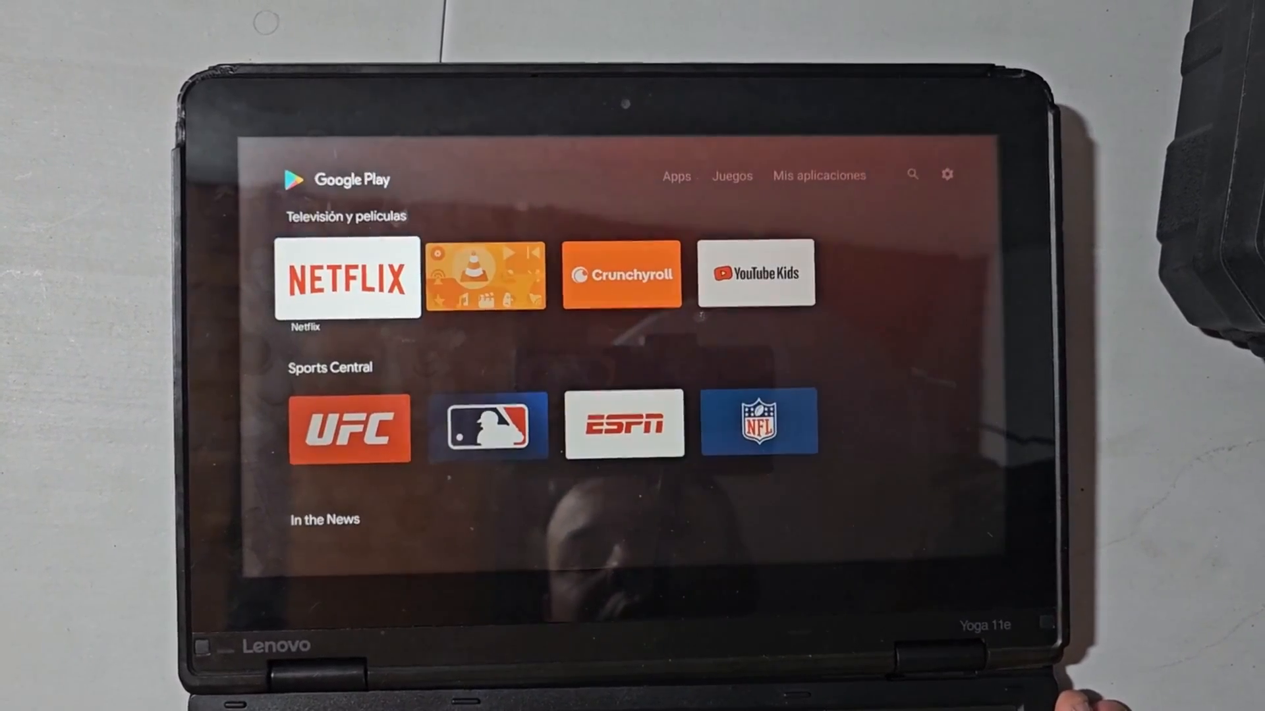
{"action": "scroll", "scroll_direction": "down", "scroll_amount": 3}
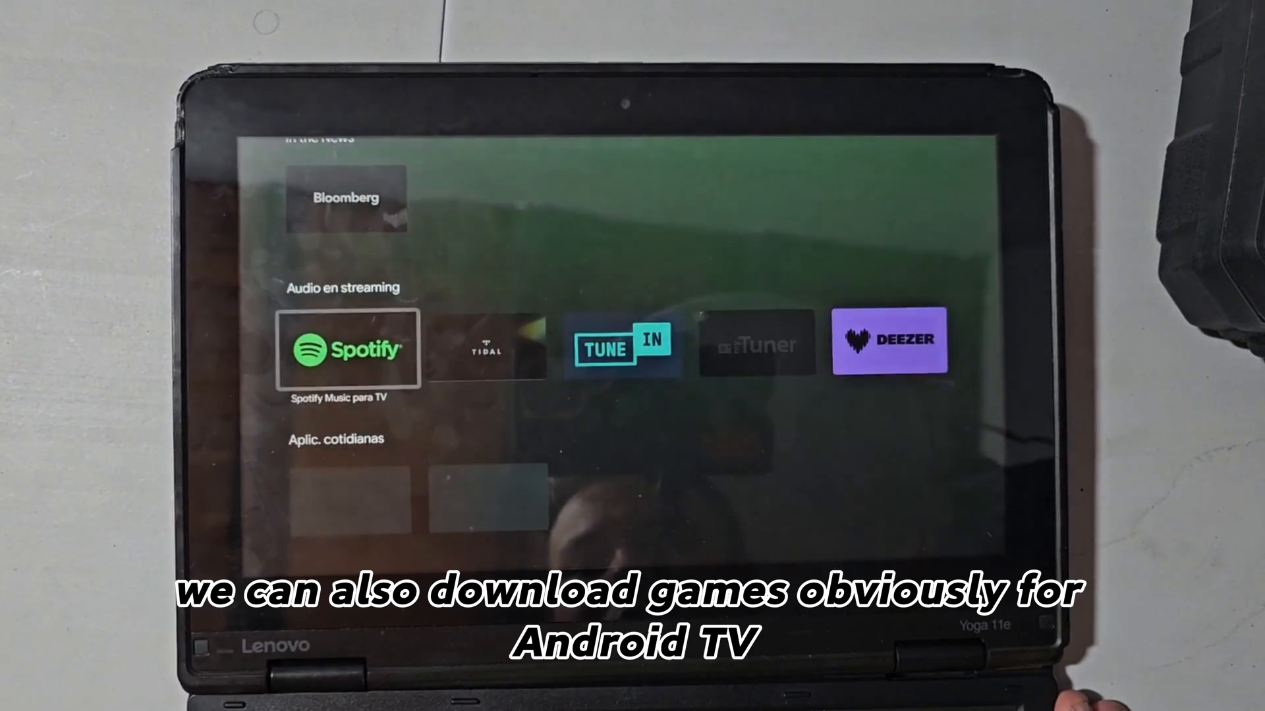
{"action": "scroll", "scroll_direction": "down", "scroll_amount": 3}
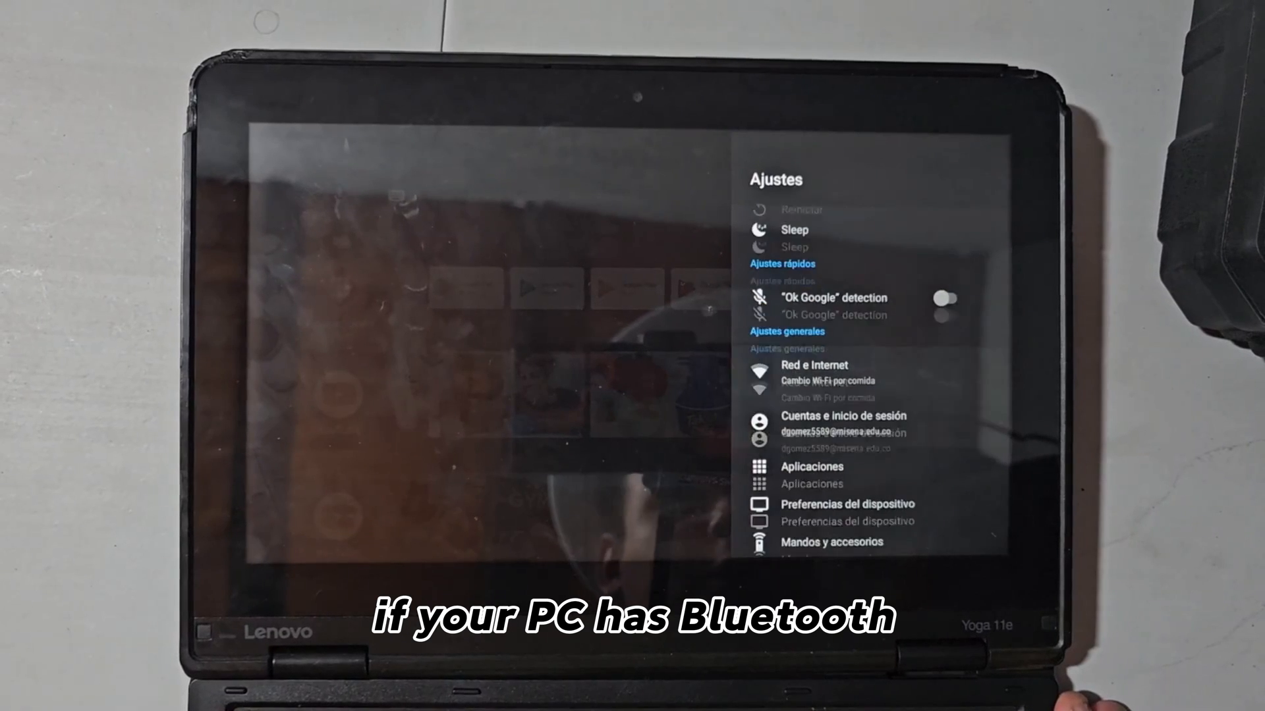
In Ajustes, start Mandos y accesorios to search for Bluetooth accessories to pair.
{"action": "scroll", "scroll_direction": "down", "scroll_amount": 3}
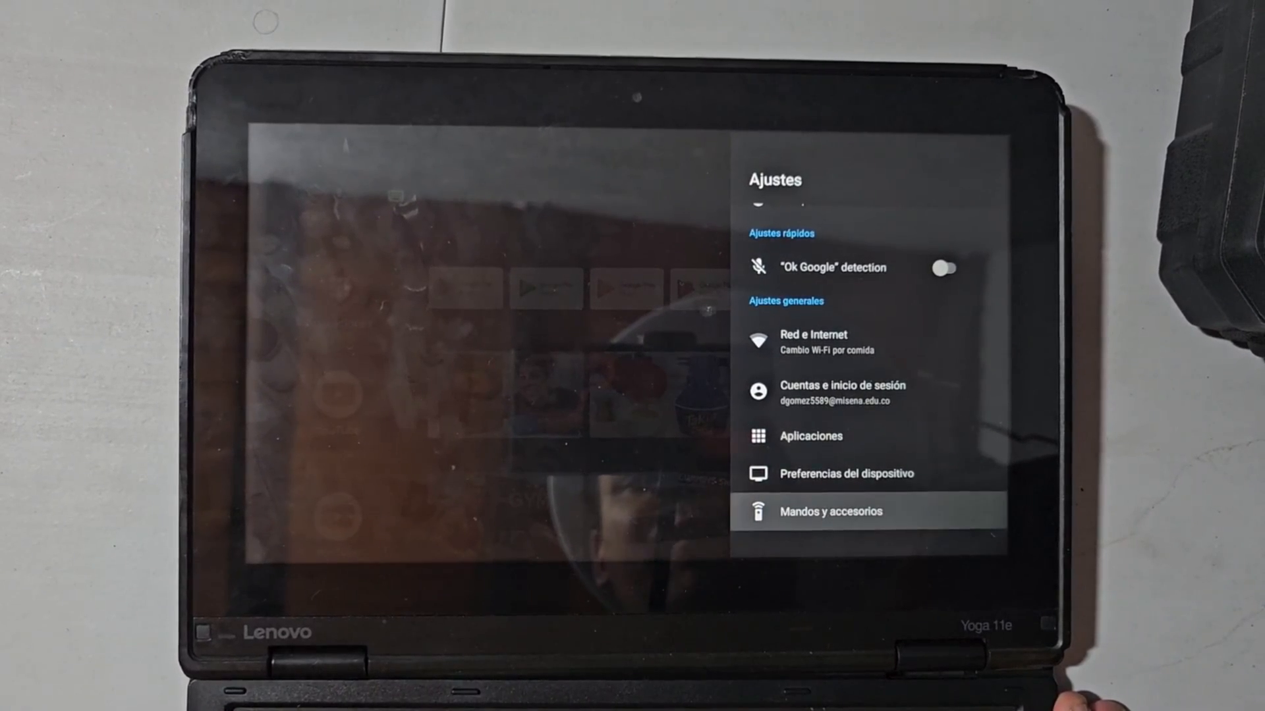
{"action": "left_click", "coordinate": [830, 511]}
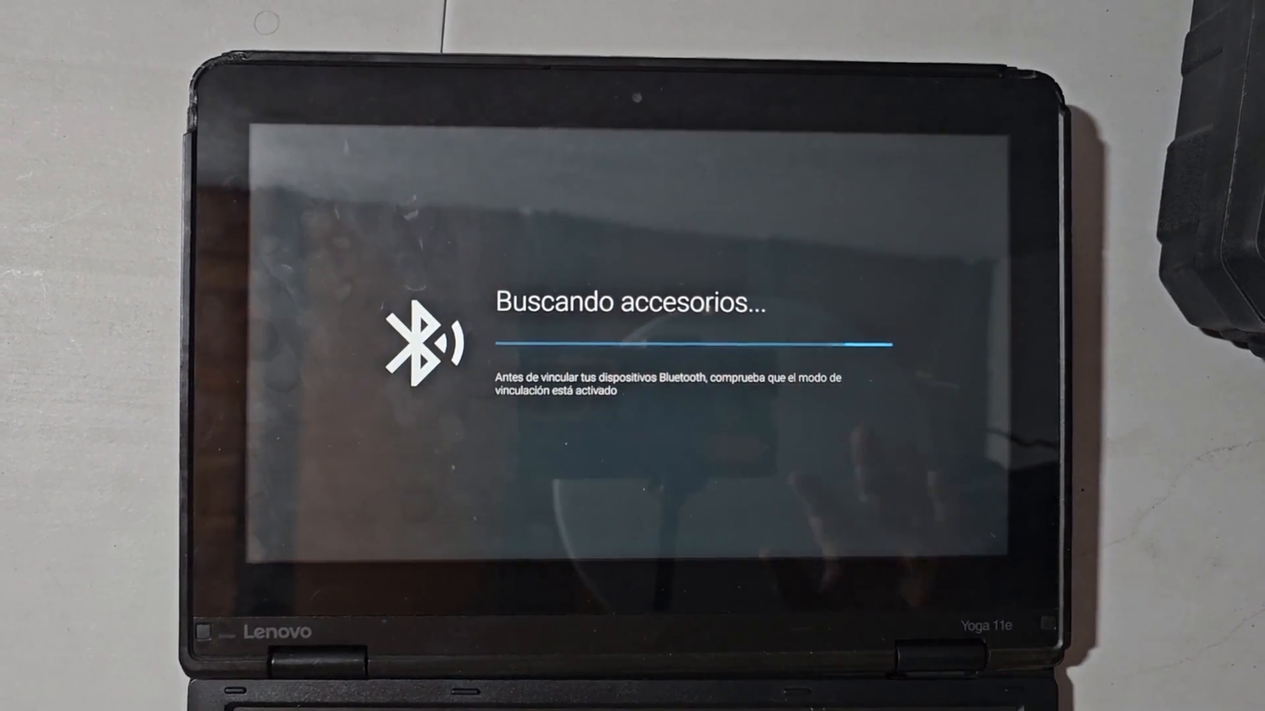